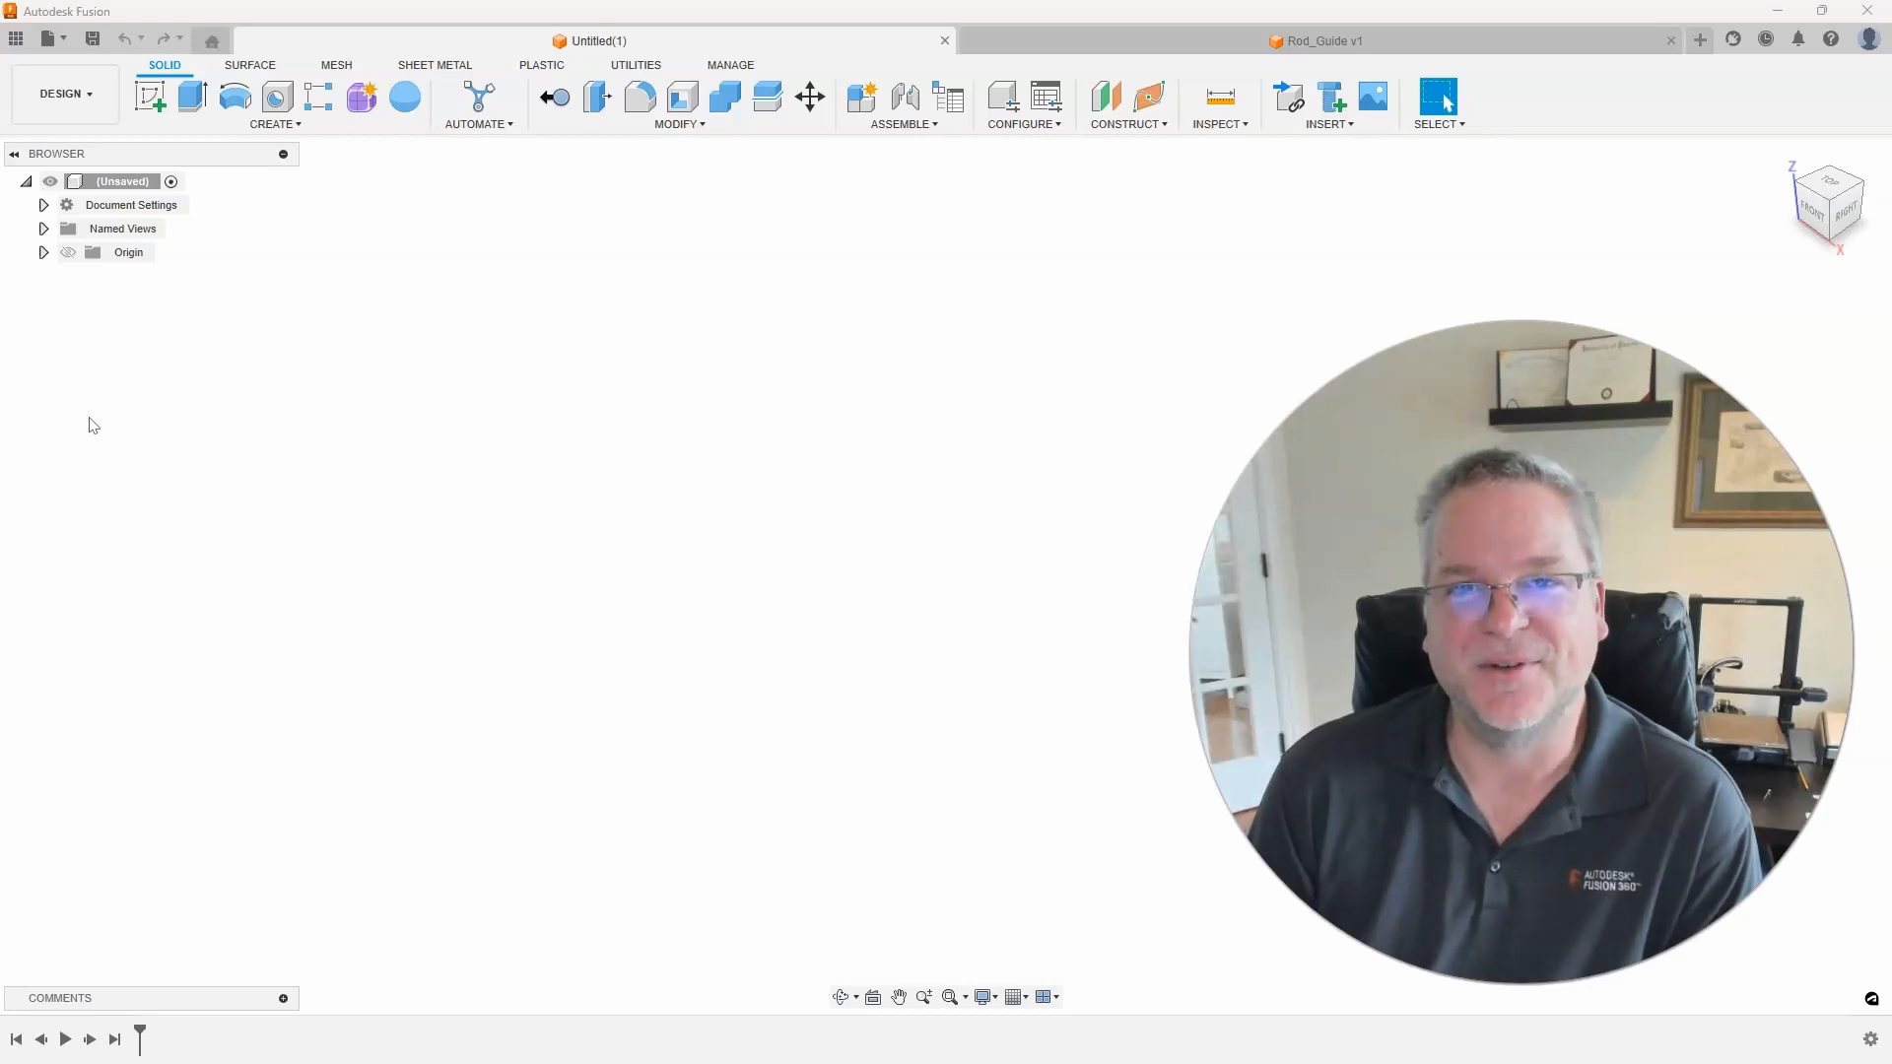
Step: Switch from the untitled design to the Rod_Guide v1 document
left_click(1314, 39)
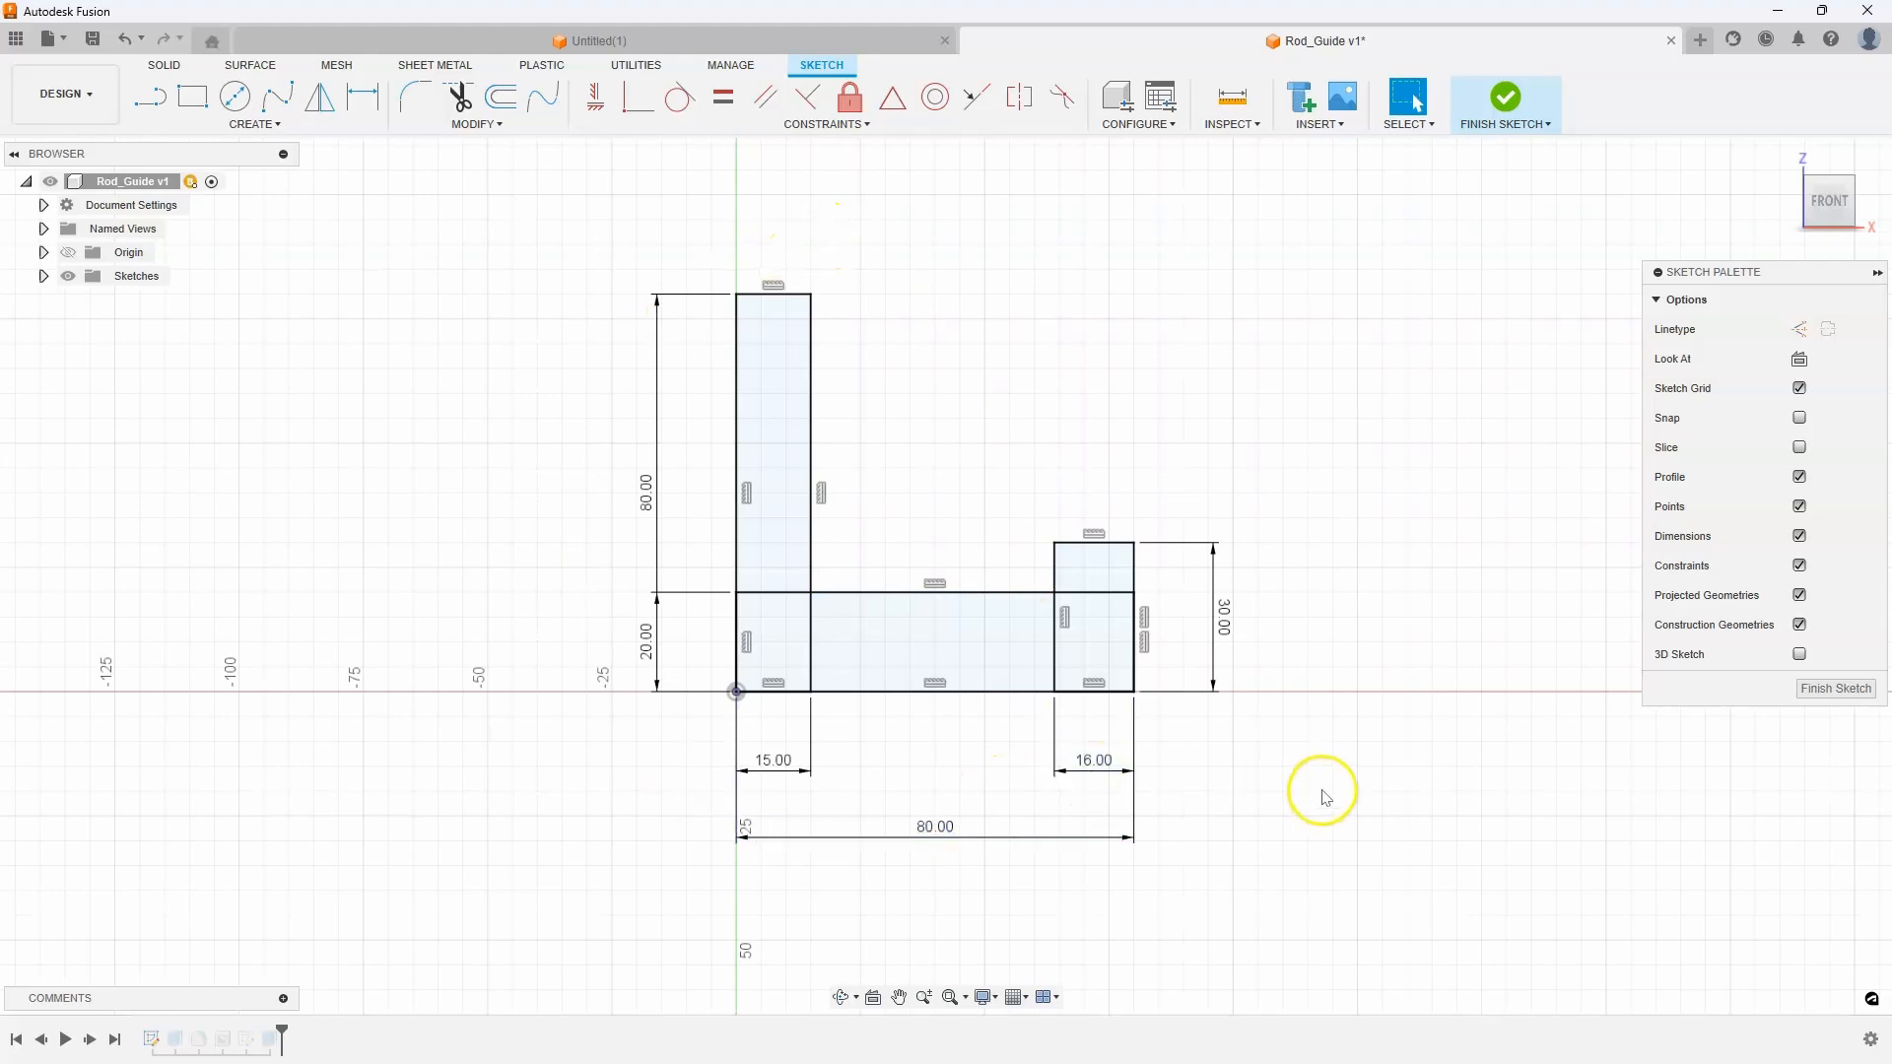
Step: Change the overall base length from 80 to 100 mm and finish the sketch
double_click(934, 825)
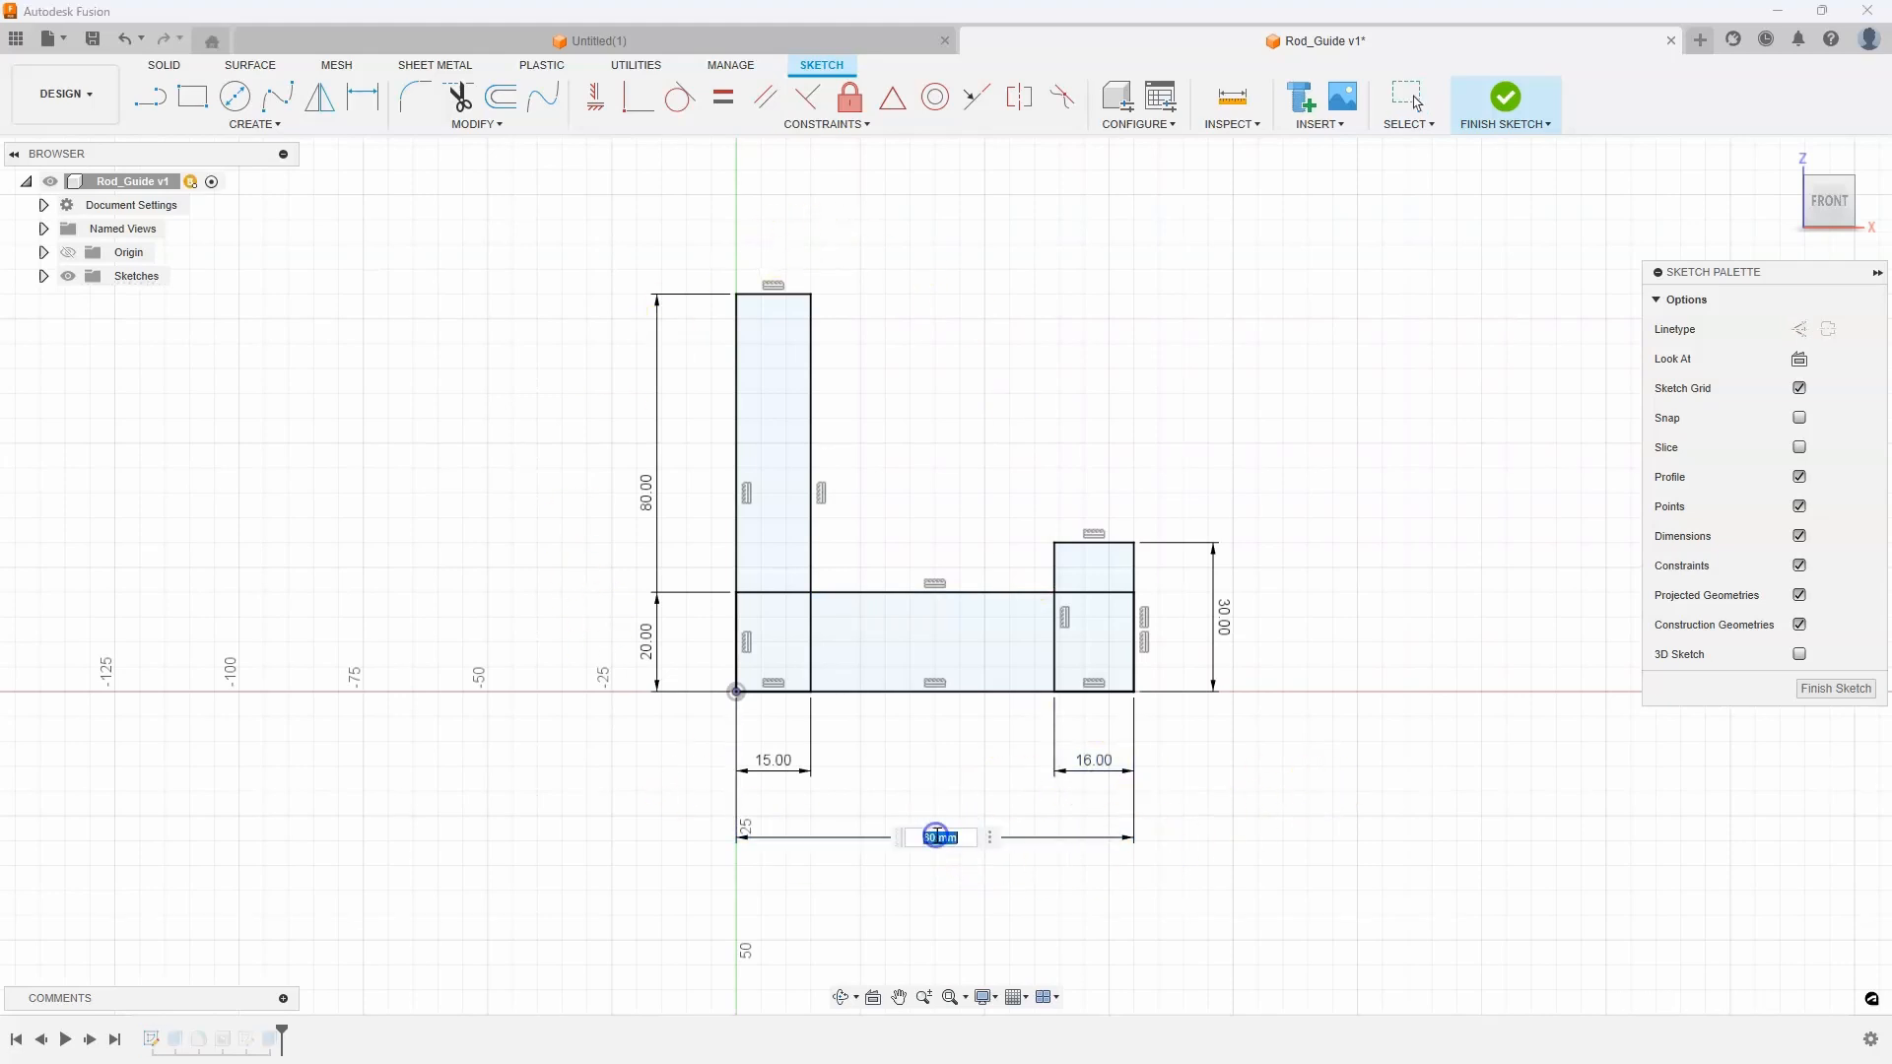
type("100")
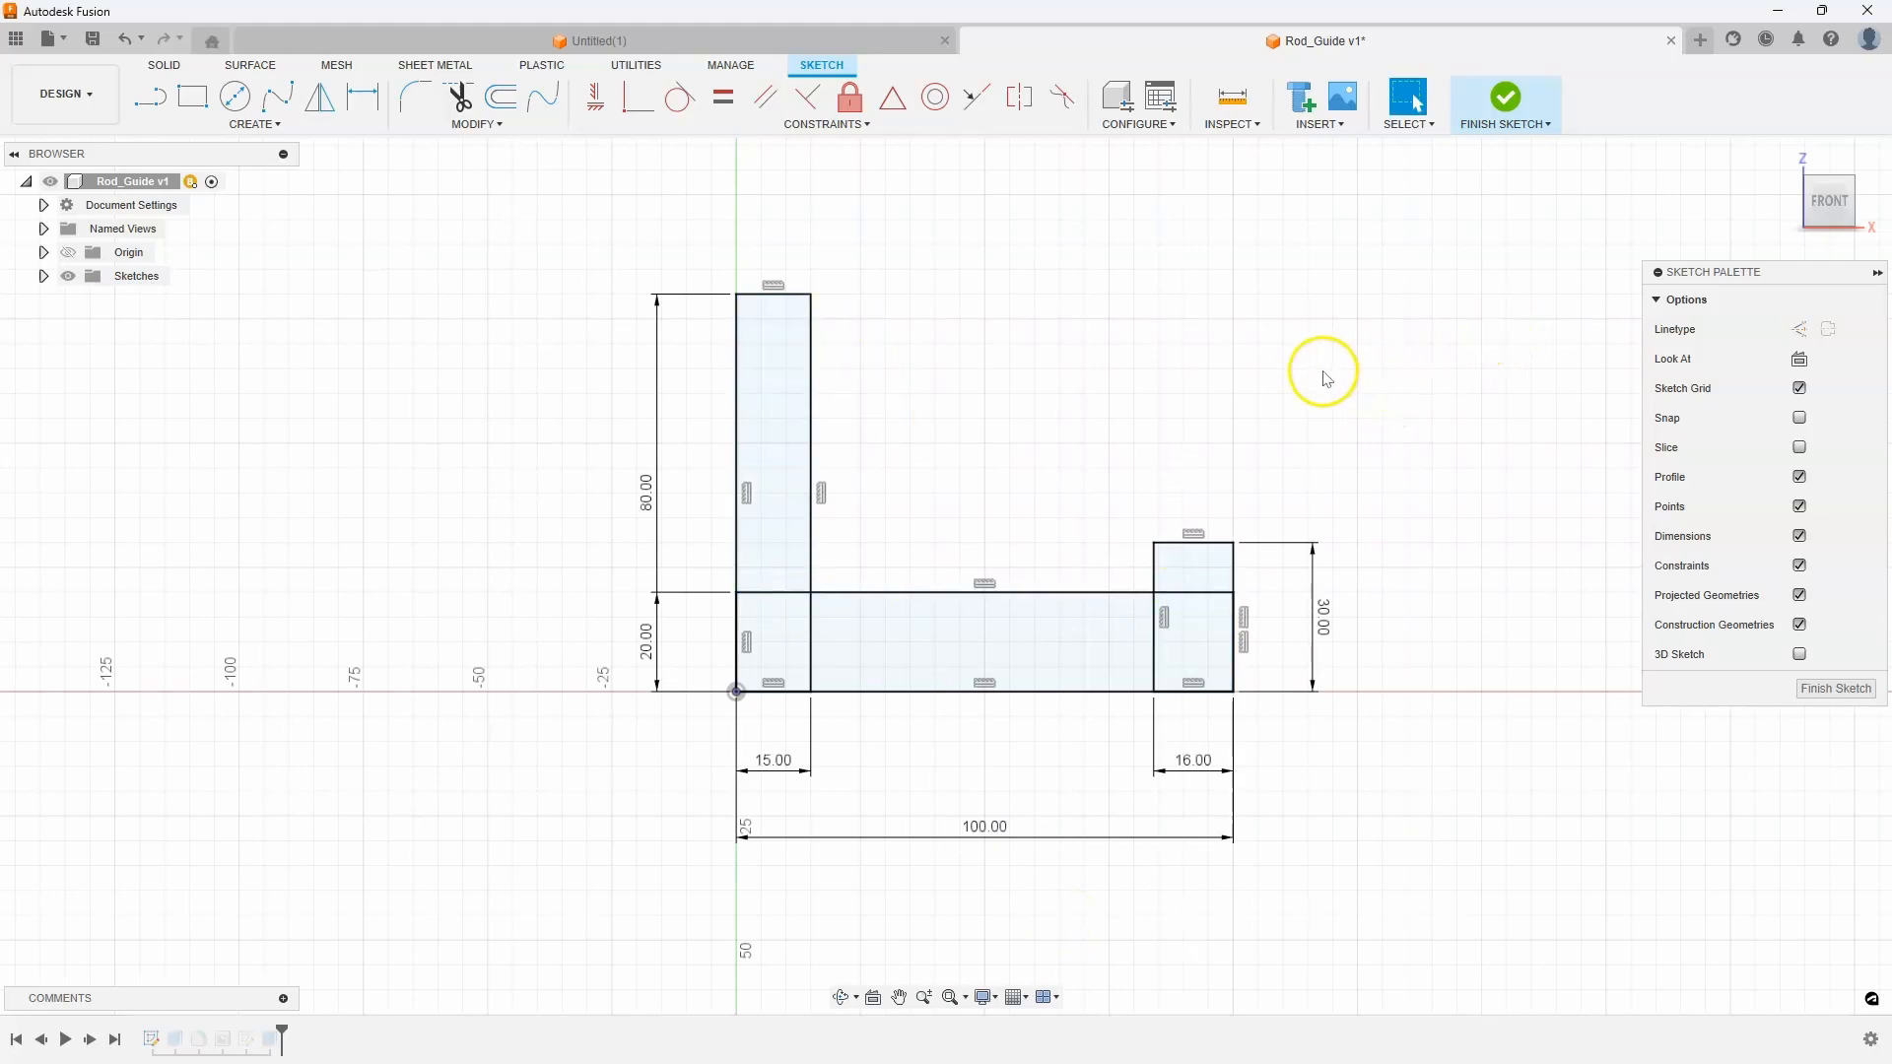
left_click(1504, 95)
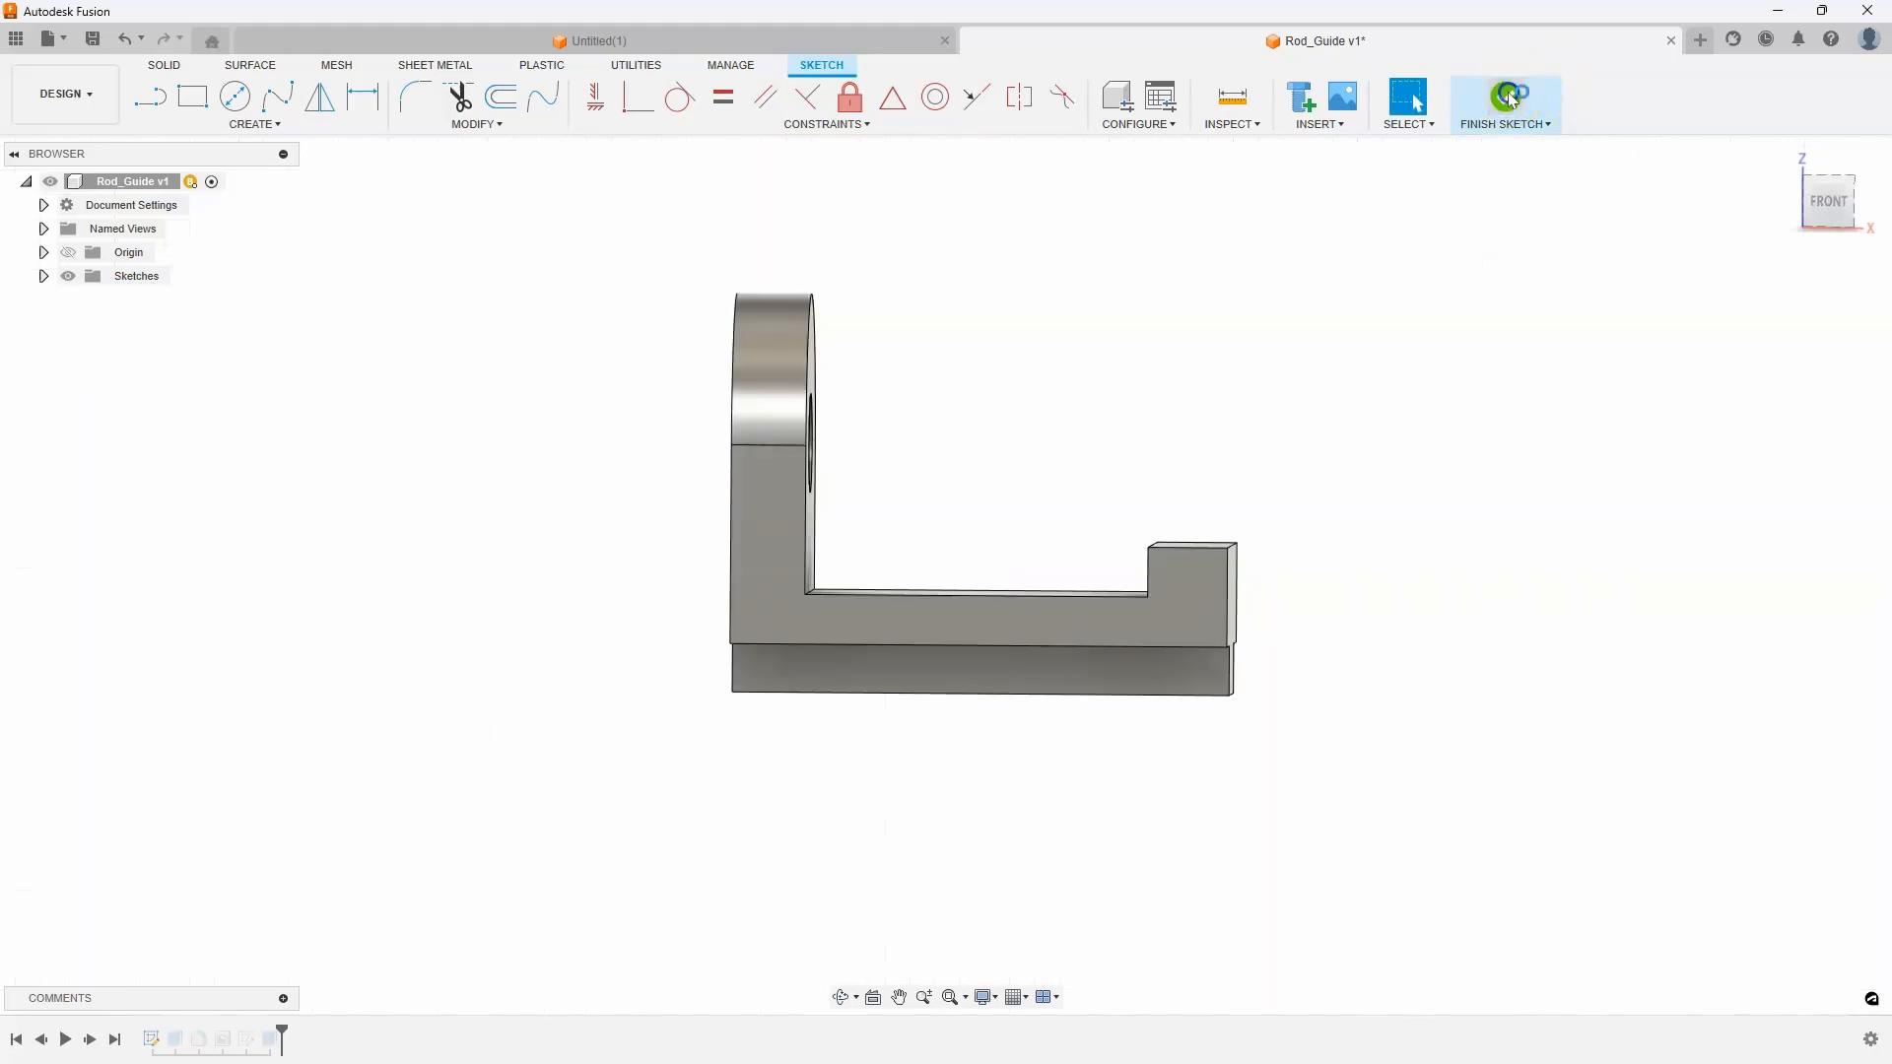
Step: View the lengthened bracket in 3D and turn on Sketch1's visibility from the Browser
left_click(1502, 103)
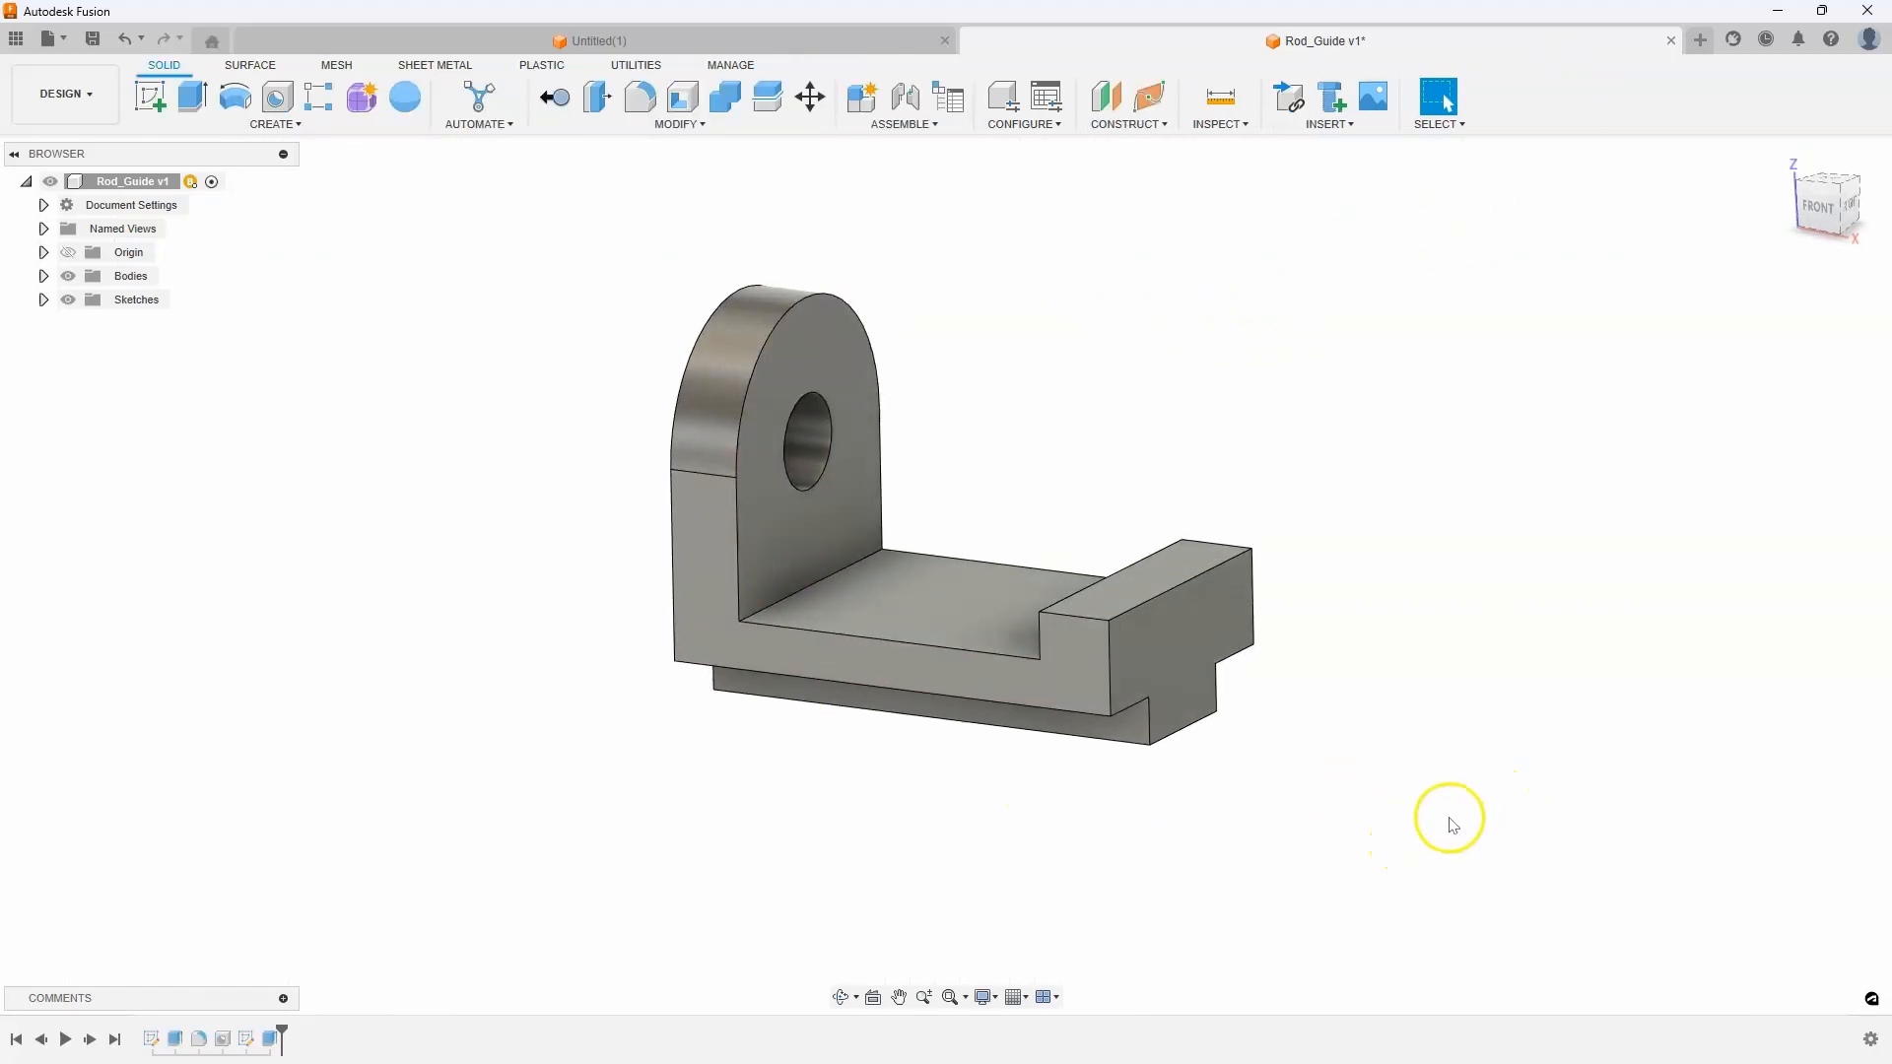
mouse_move(290, 471)
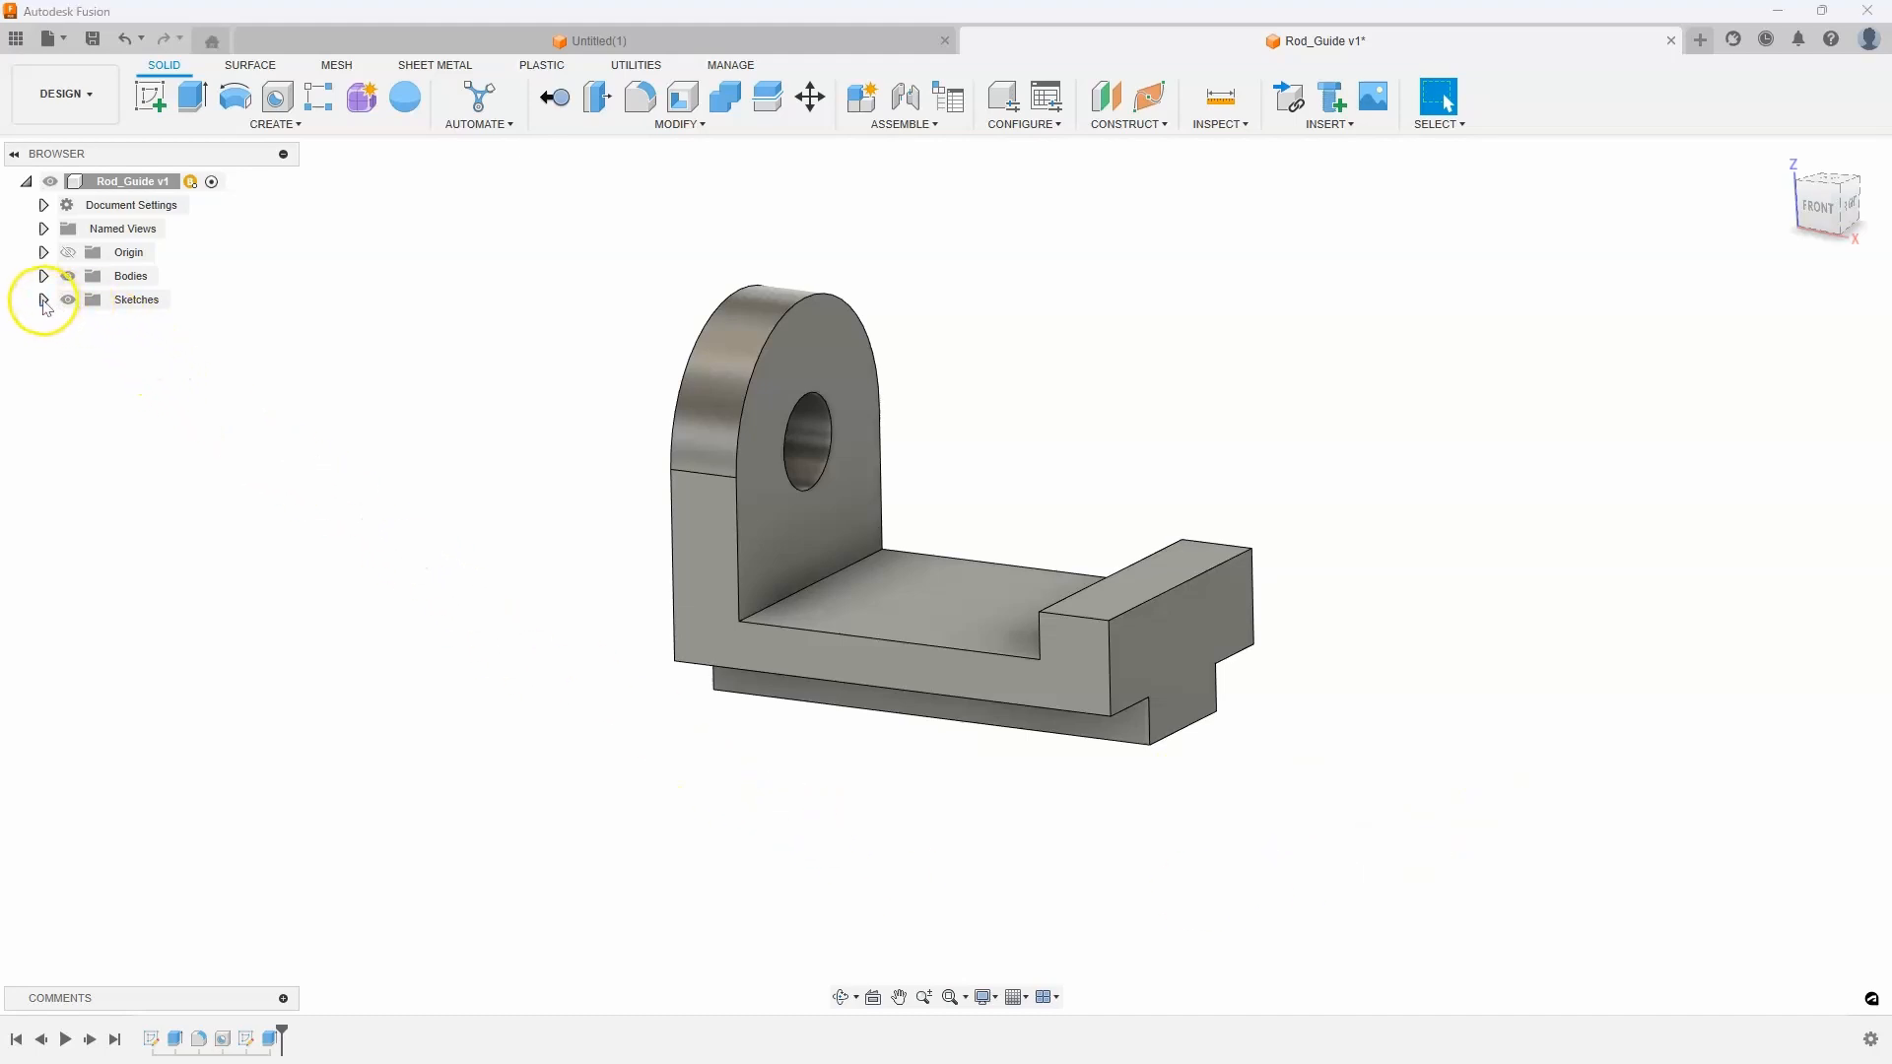
left_click(43, 299)
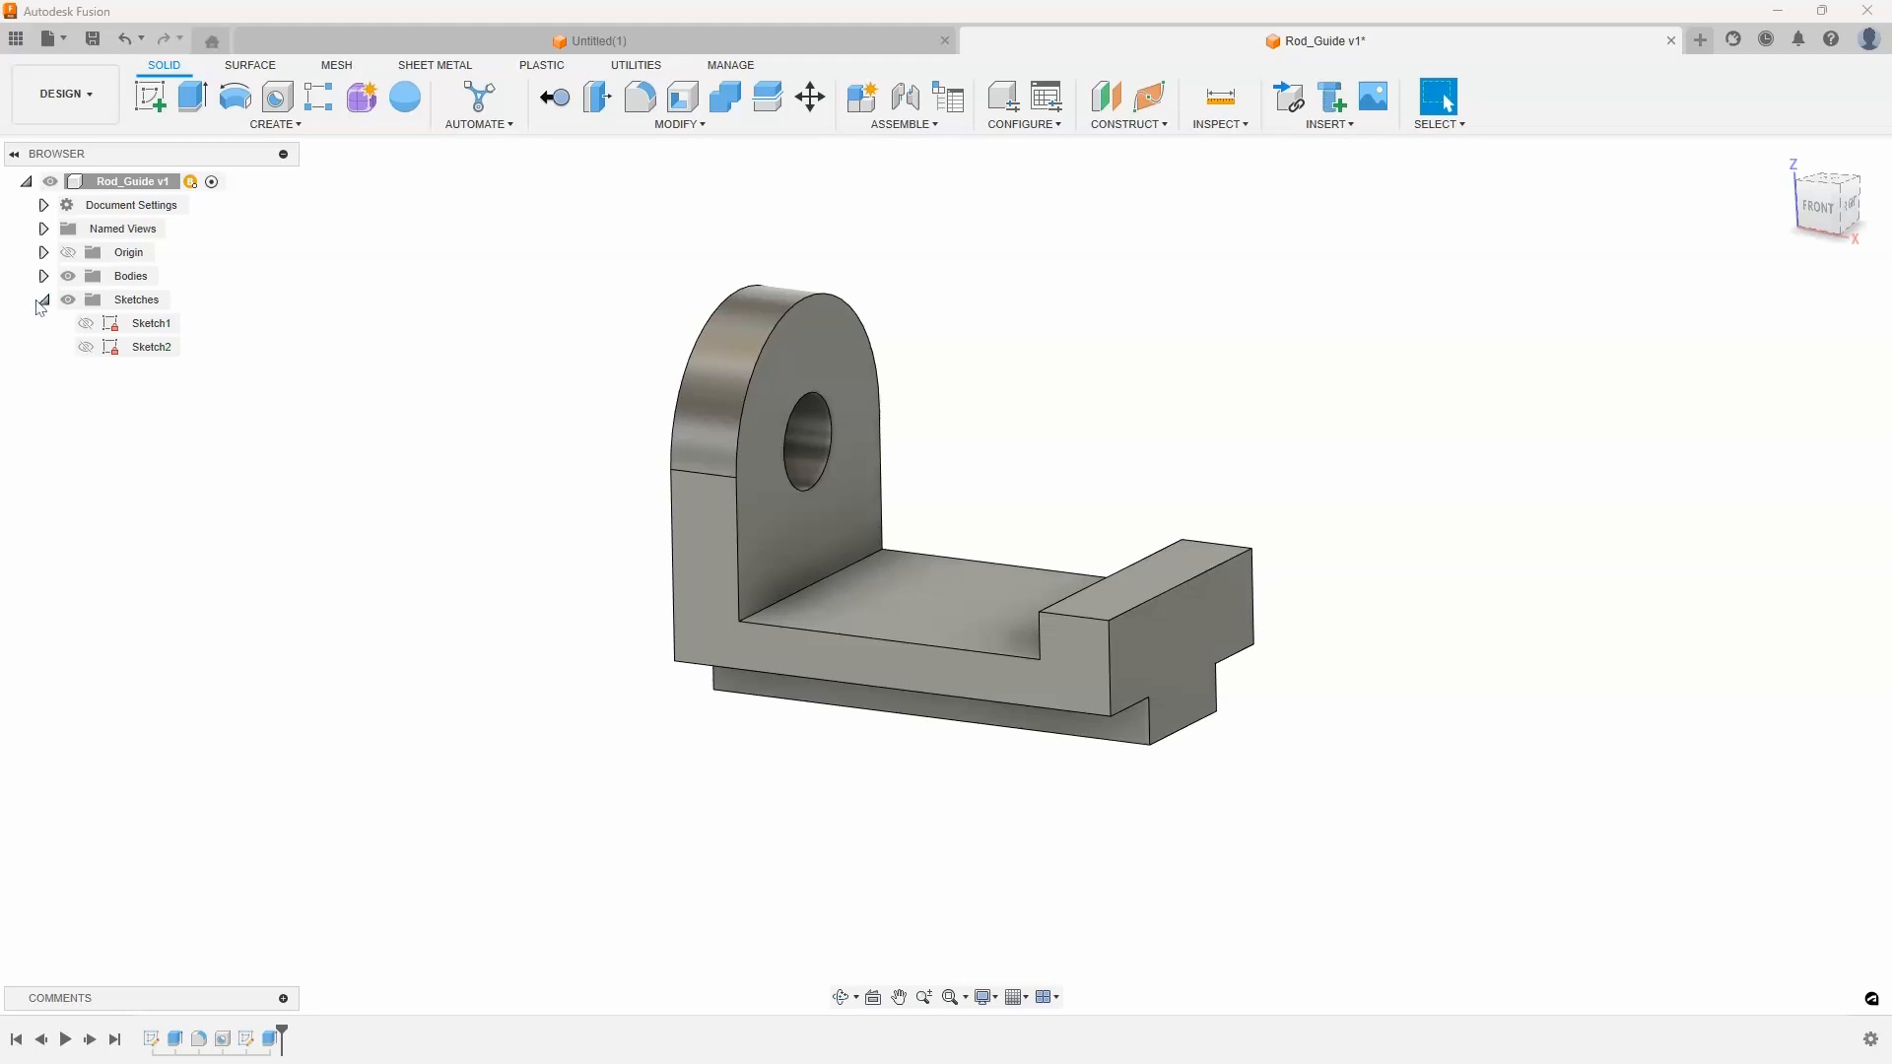
left_click(85, 322)
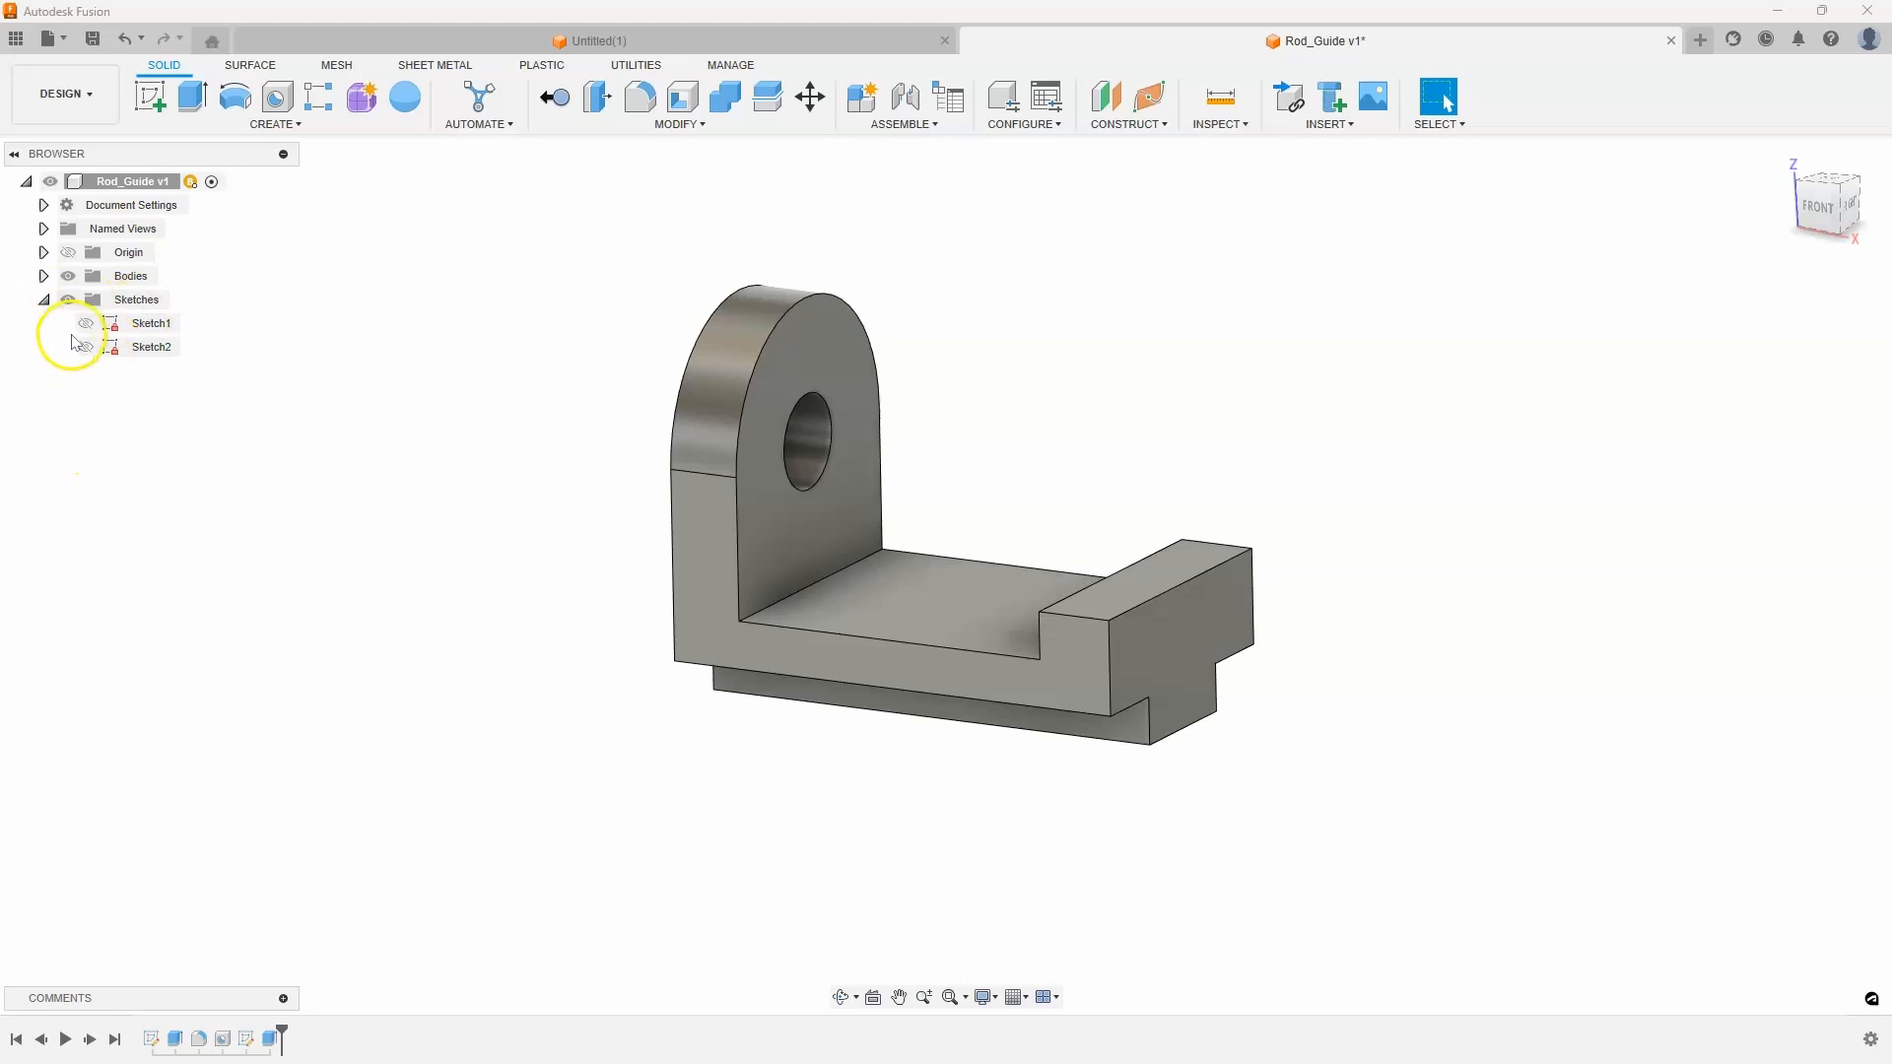
left_click(84, 321)
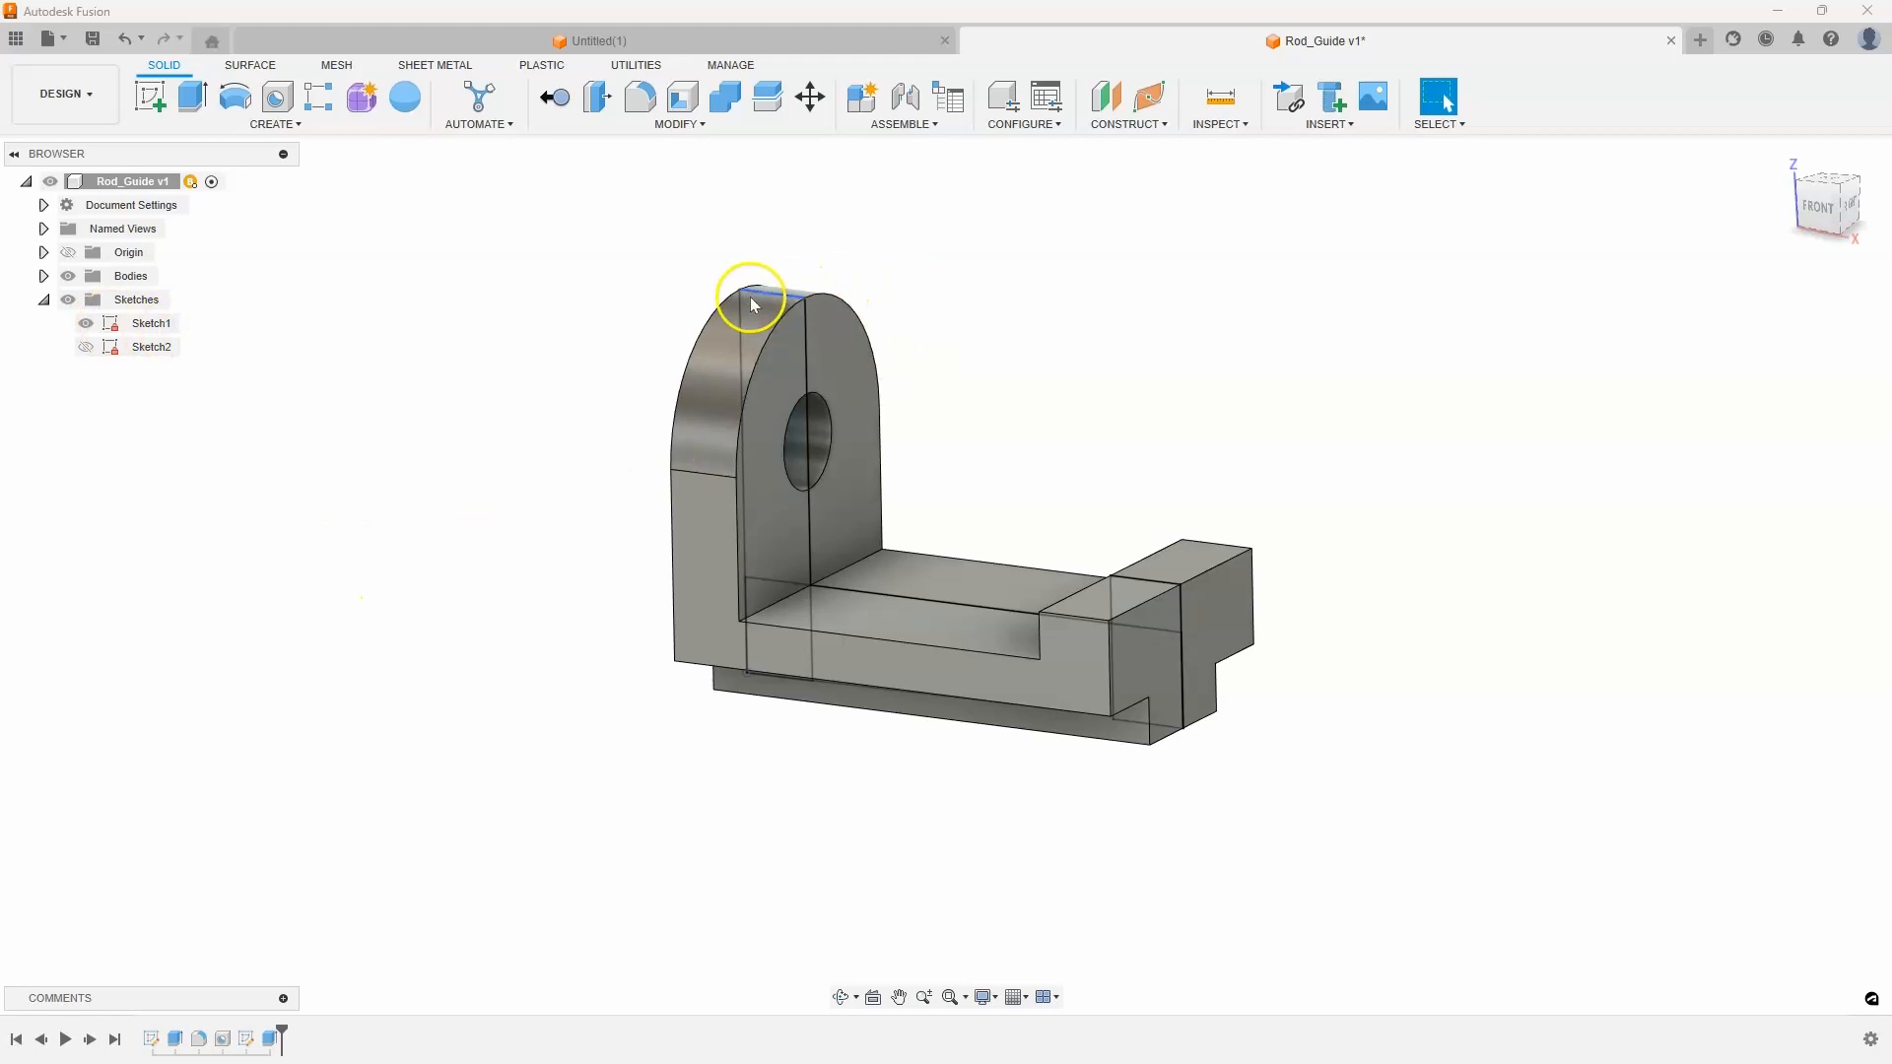
mouse_move(1192, 992)
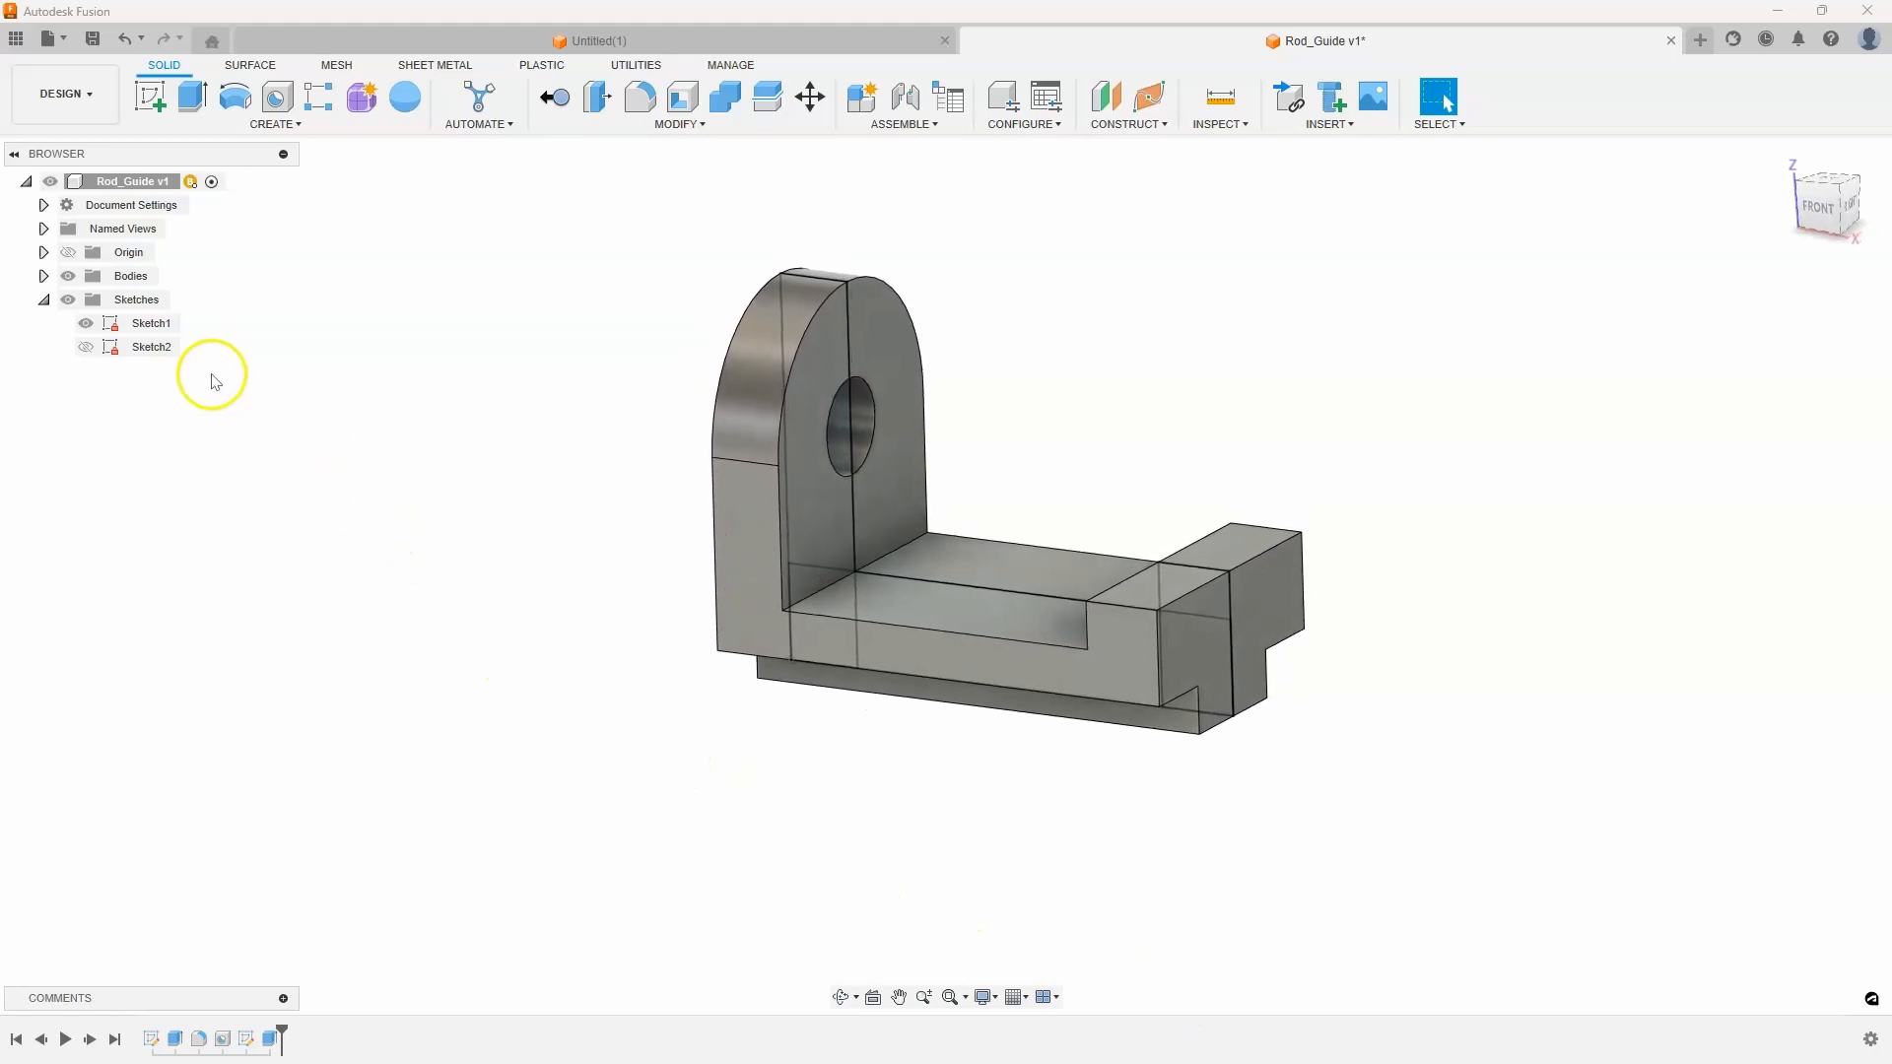
Step: Show Sketch1's dimensions on the model and shorten the base length from 100 to 75 mm
right_click(152, 321)
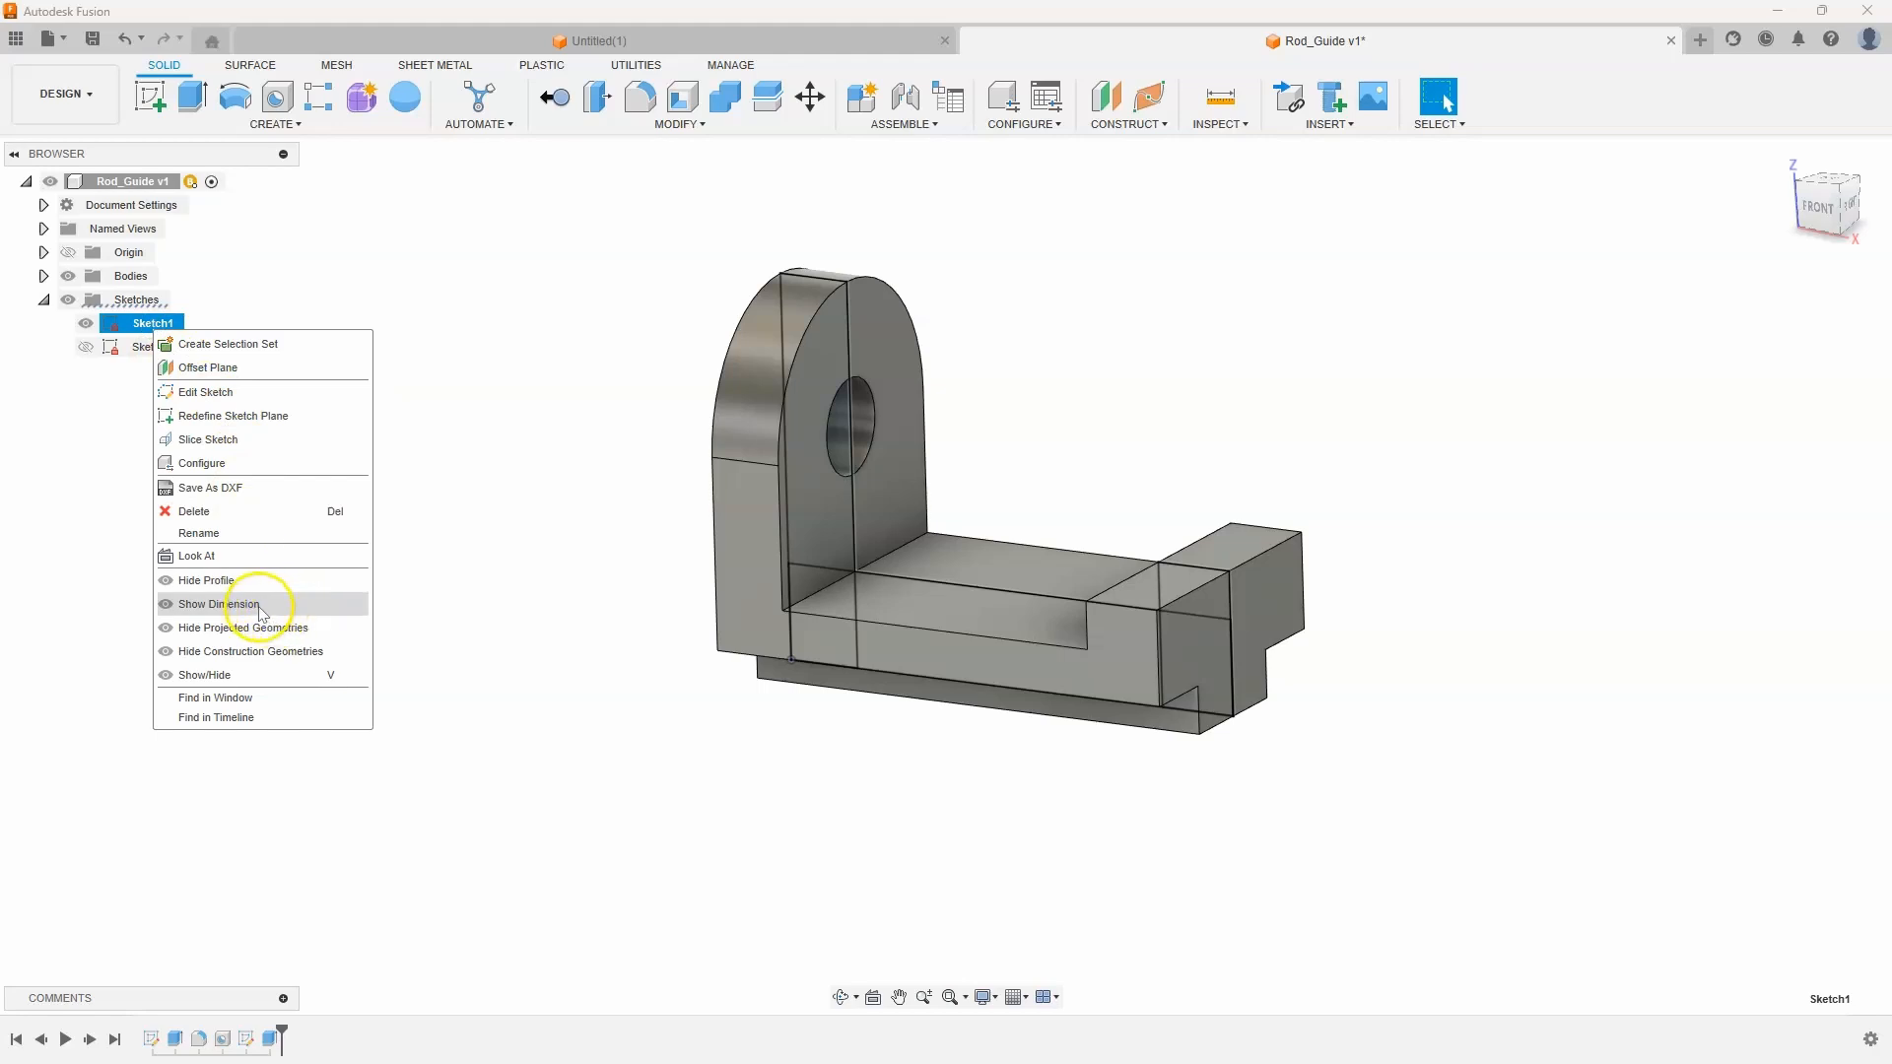
left_click(221, 603)
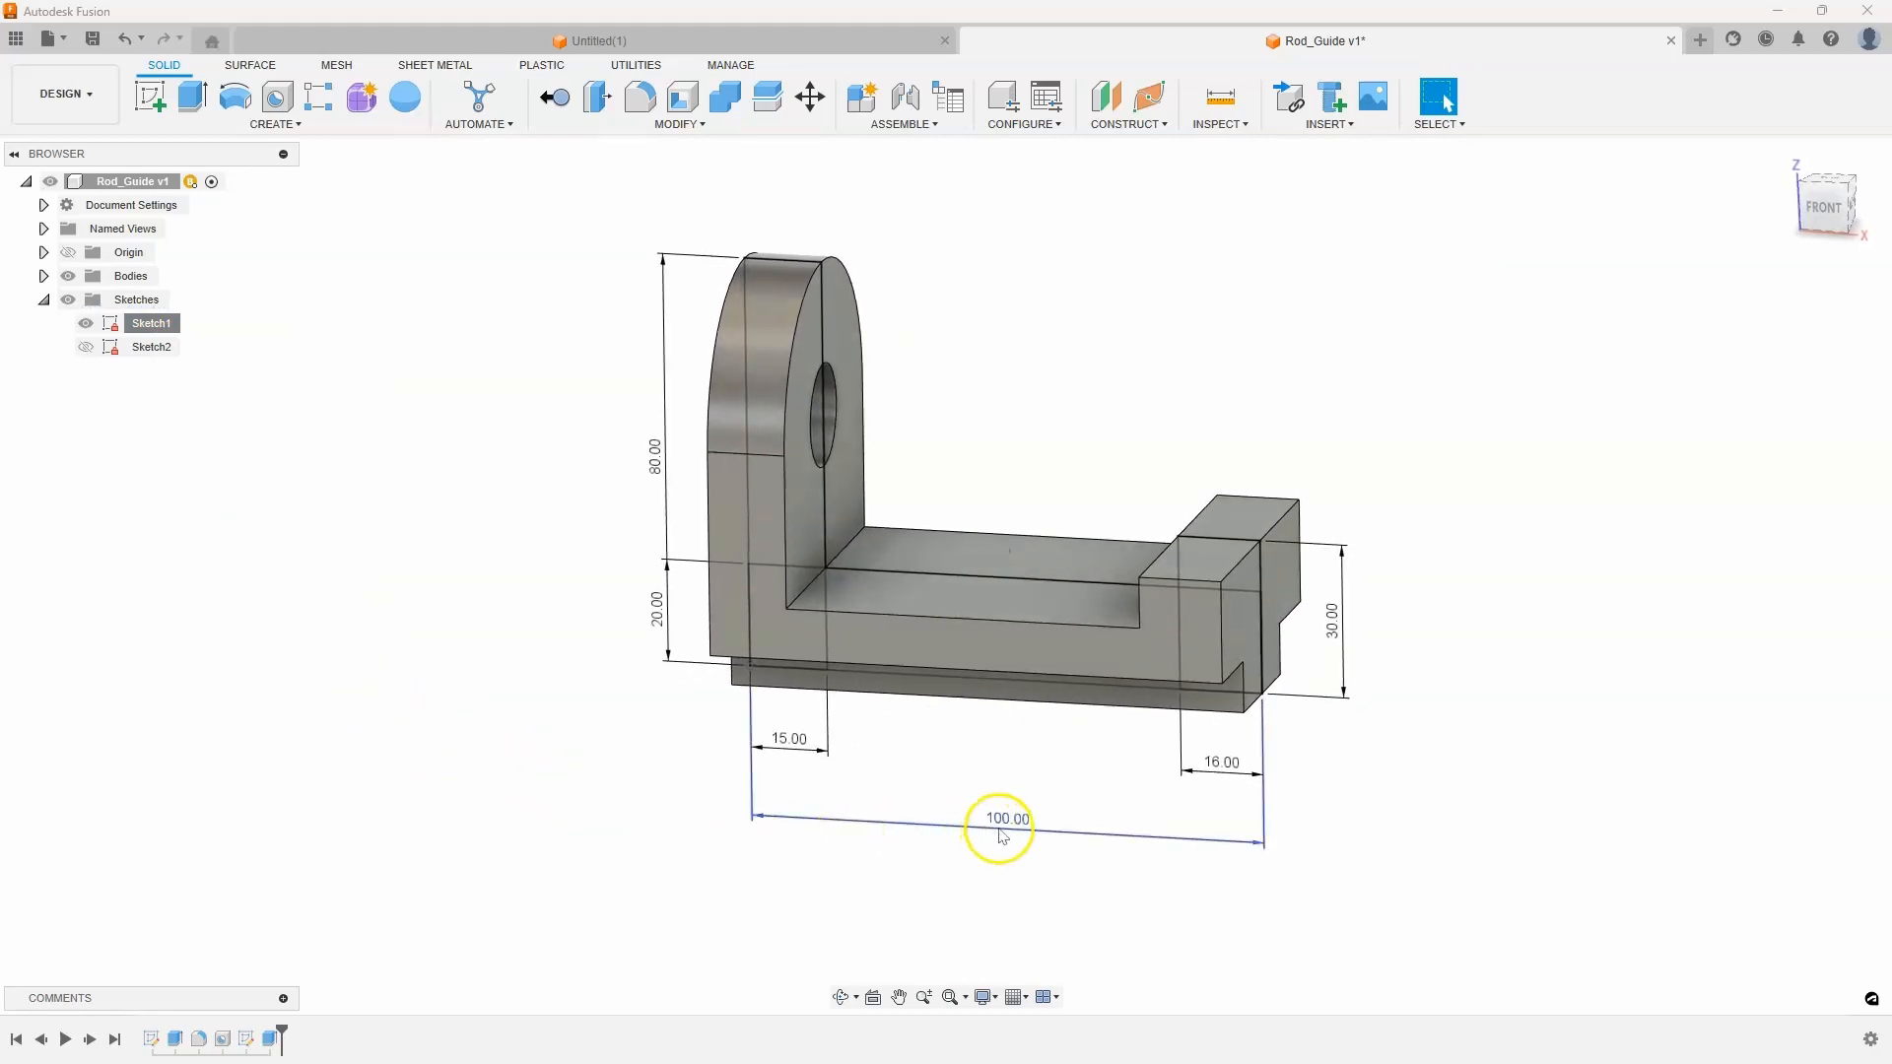
double_click(1000, 818)
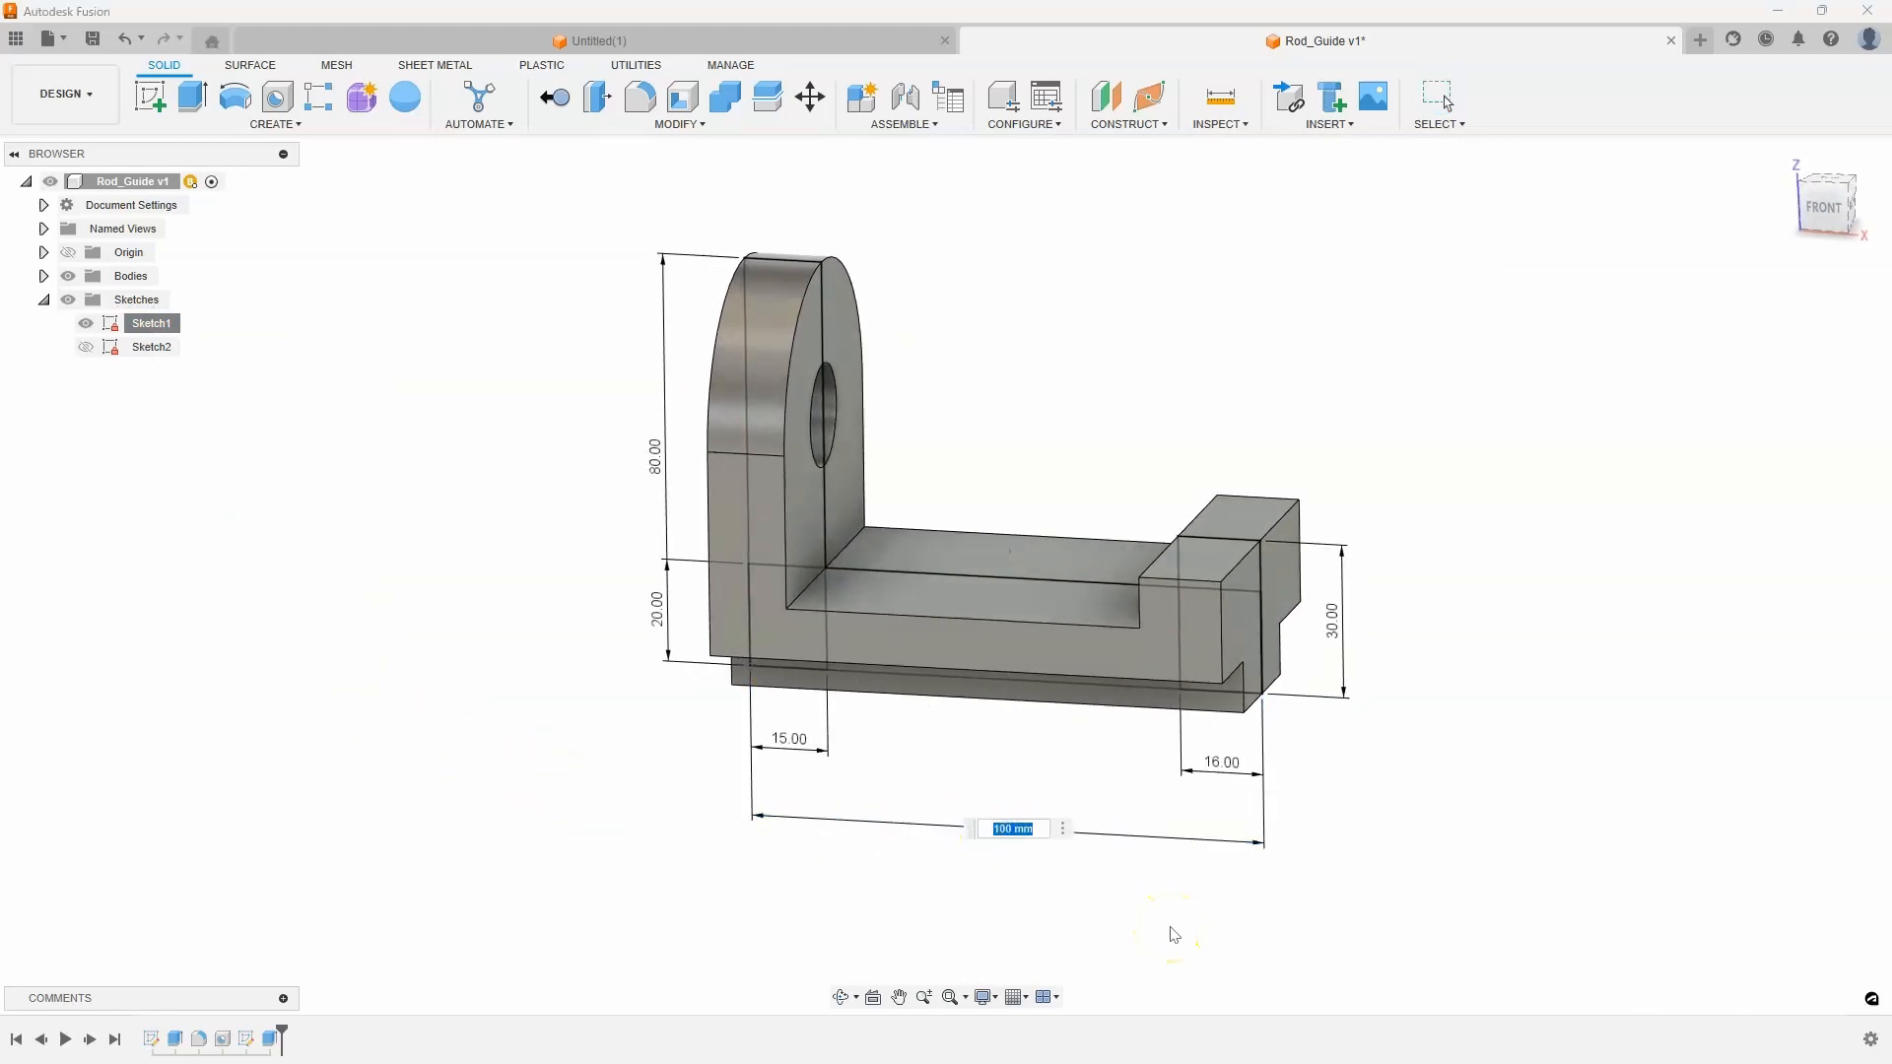
type("75.00")
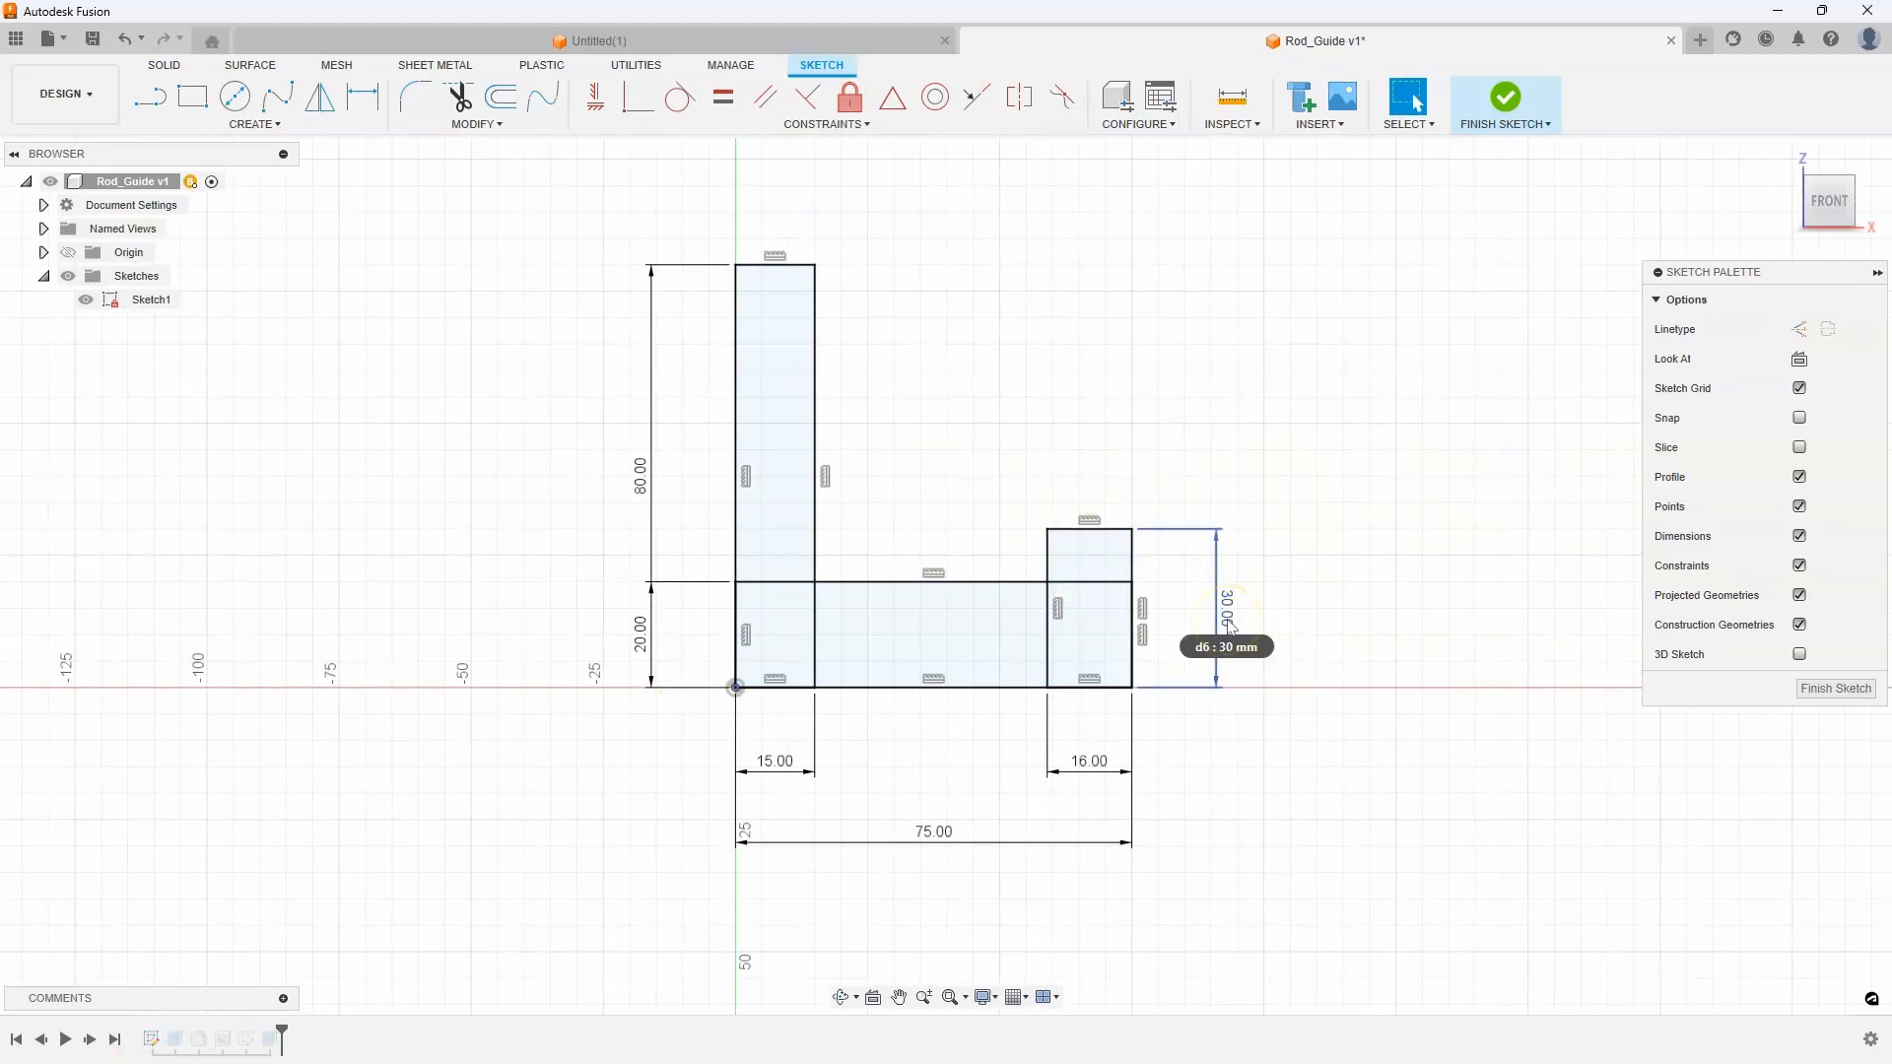
Step: Set the upright height from 80 to 70 mm and return to the solid model
left_click(639, 469)
type("70")
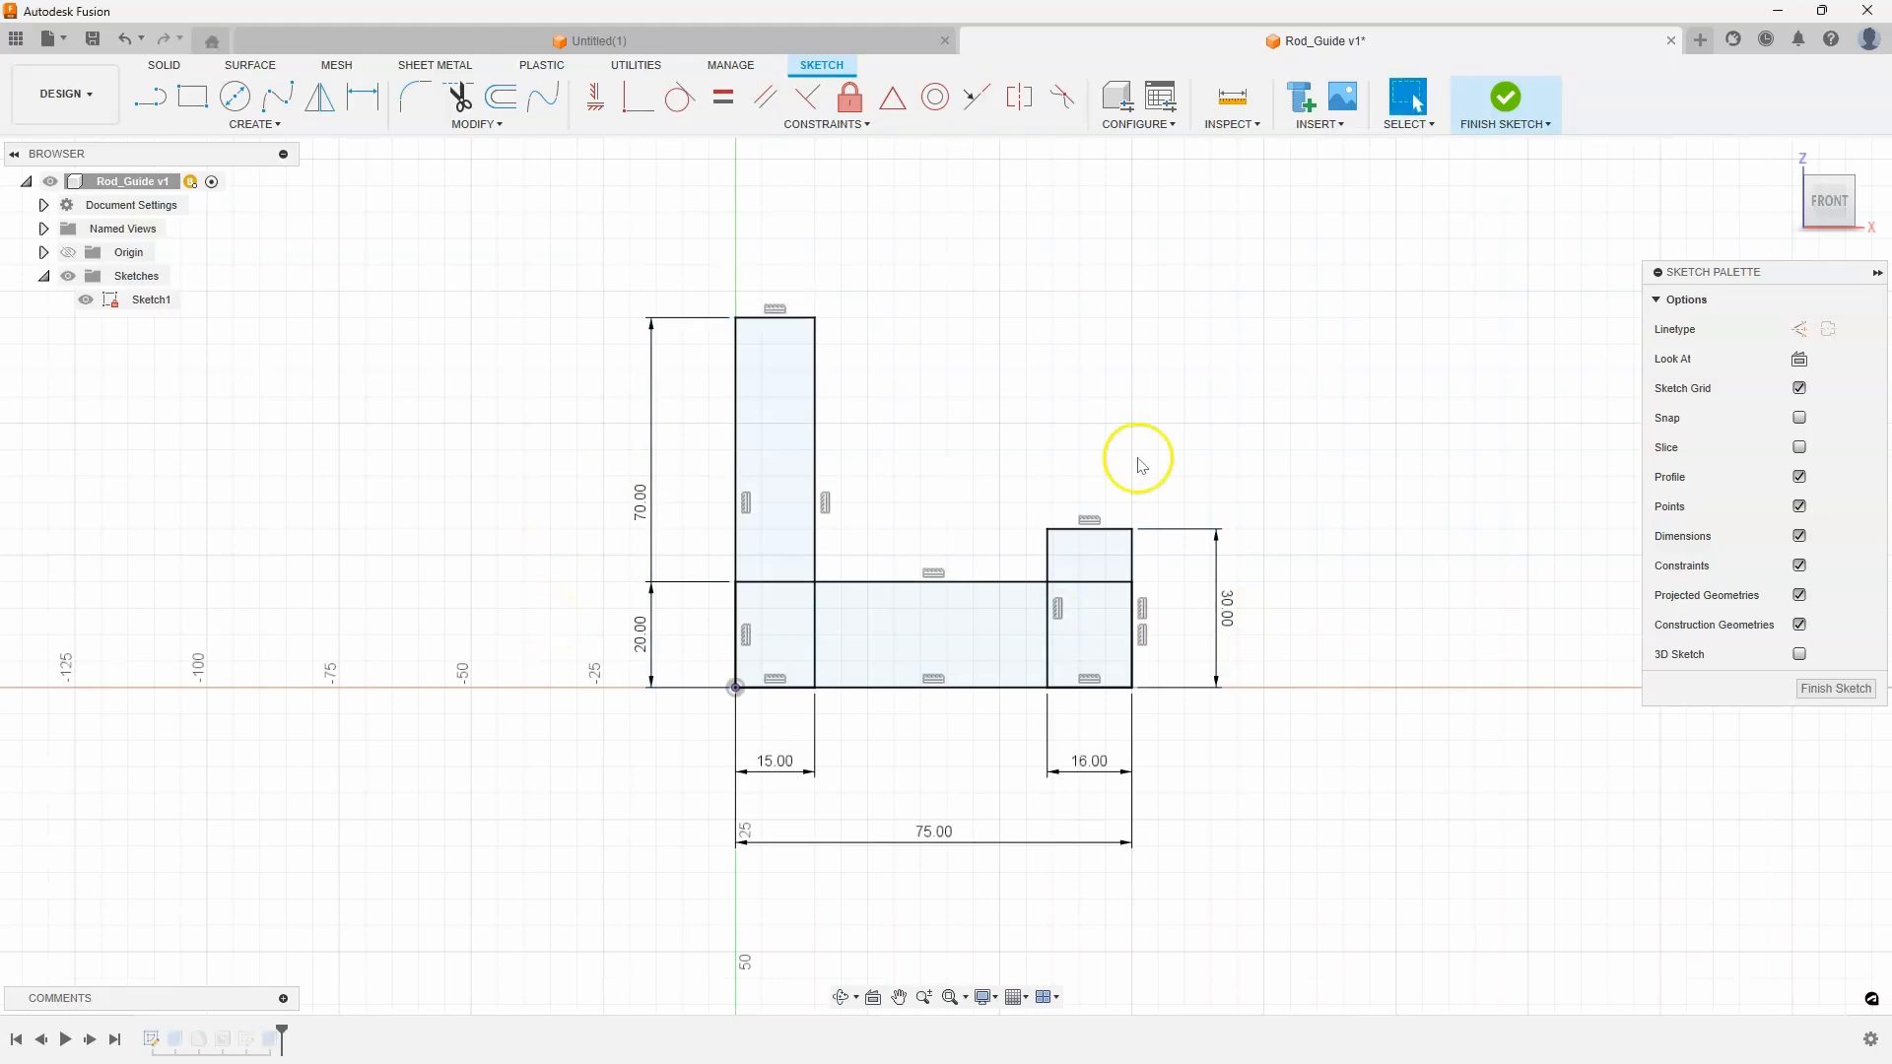
left_click(1503, 96)
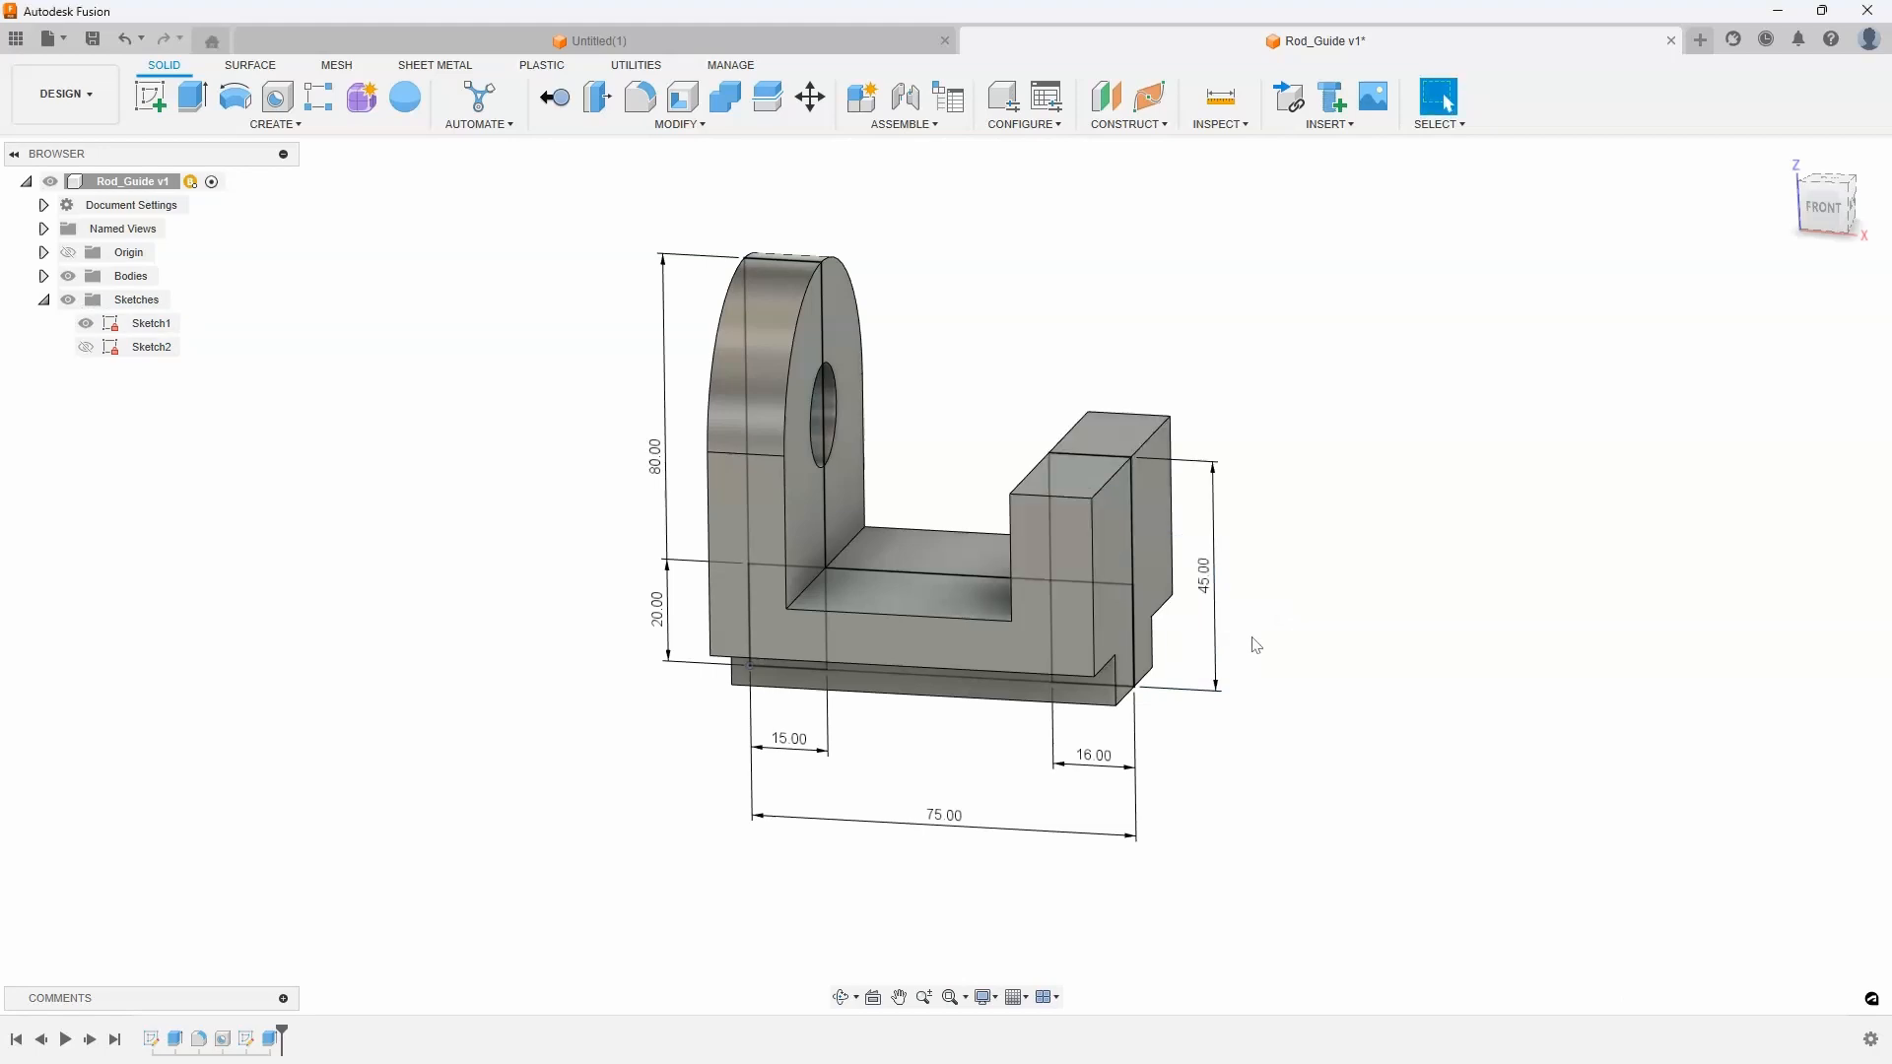
Step: Orbit the bracket to view its other side
left_click_drag(1255, 644, 1262, 796)
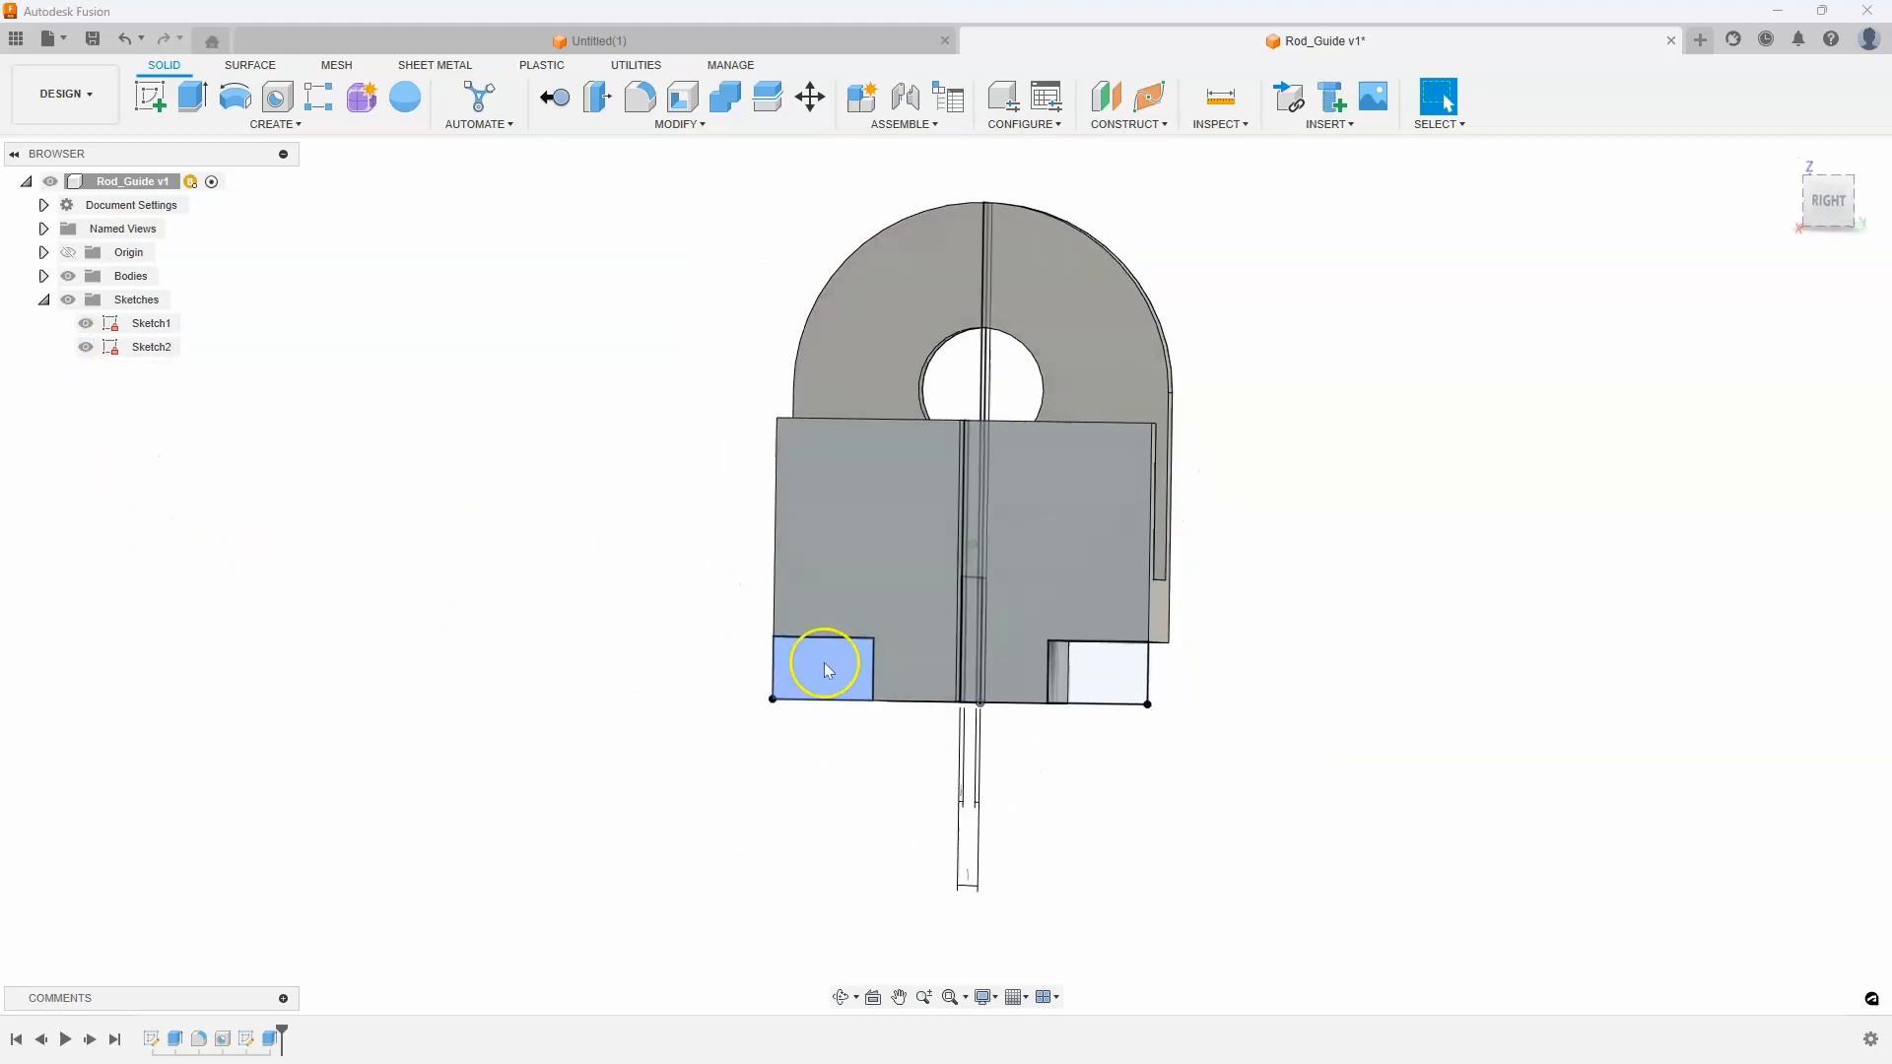
Step: Show Sketch2's dimensions on the bracket and begin editing the 10 mm notch height
left_click_drag(826, 670, 369, 471)
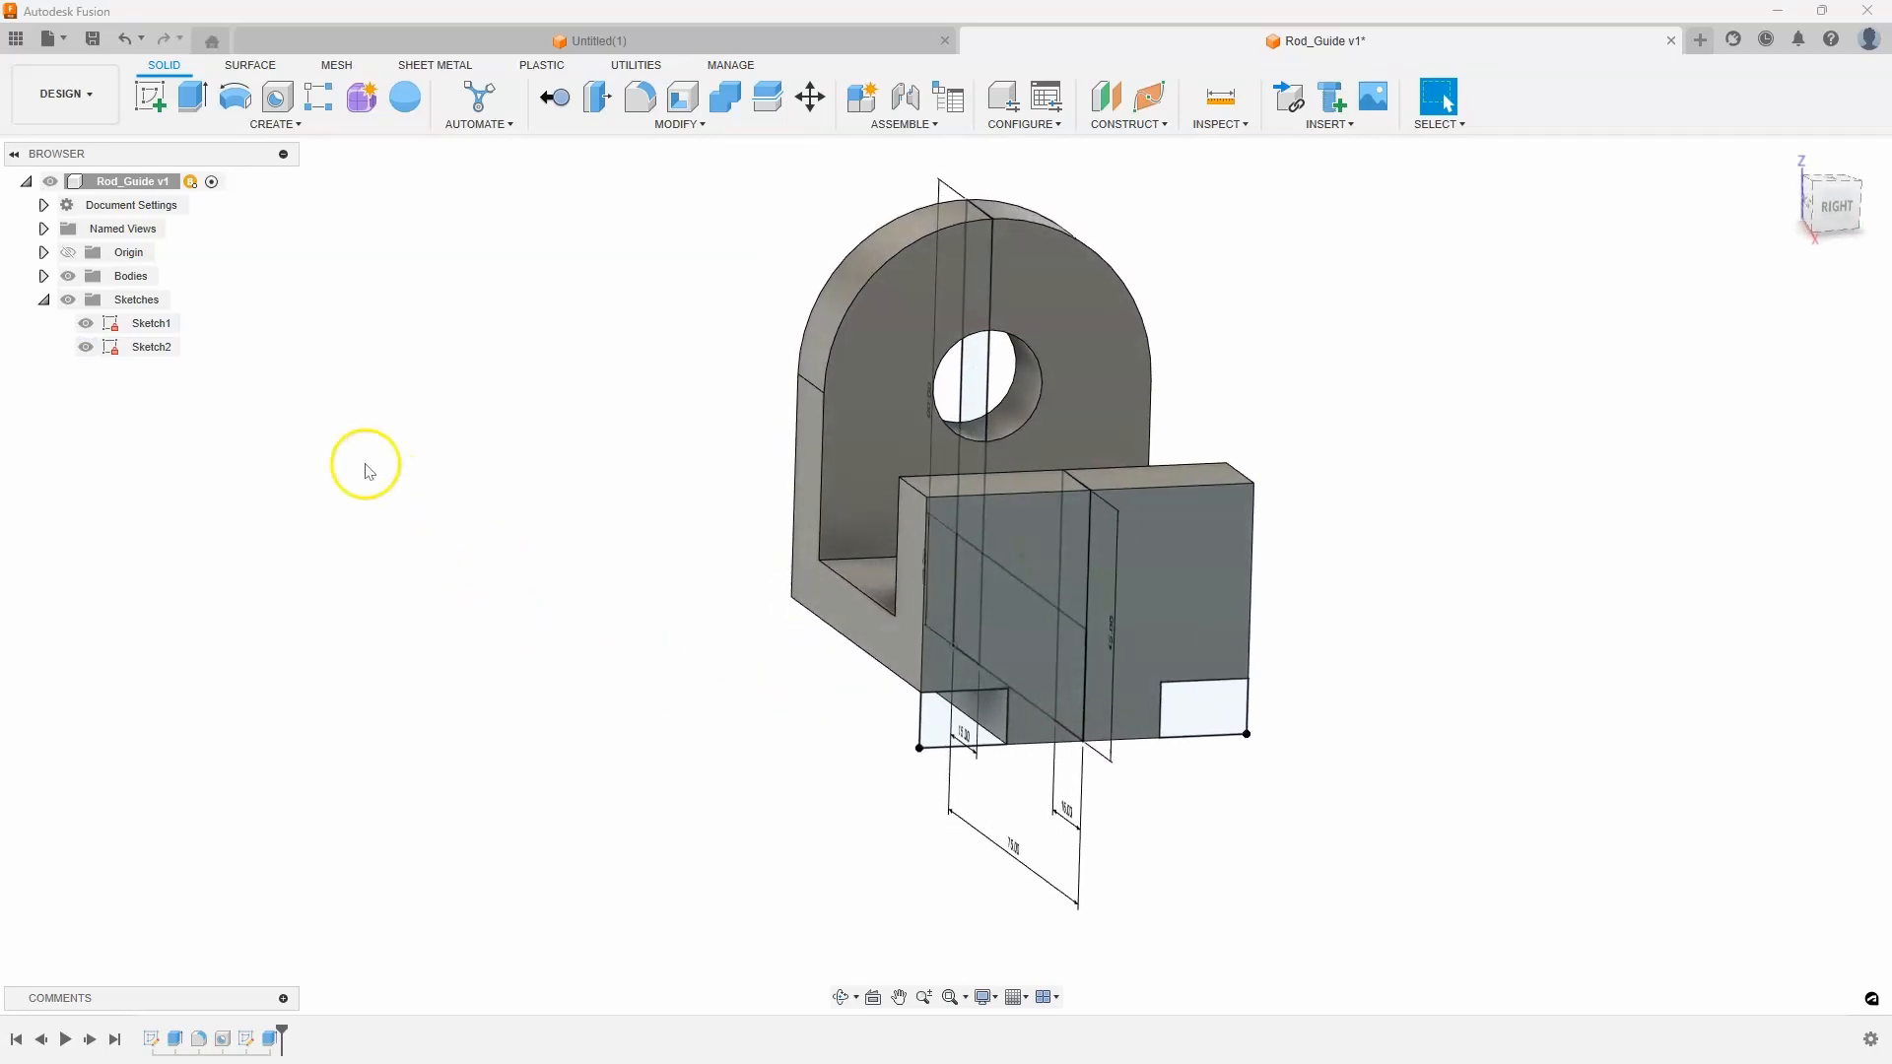
right_click(152, 347)
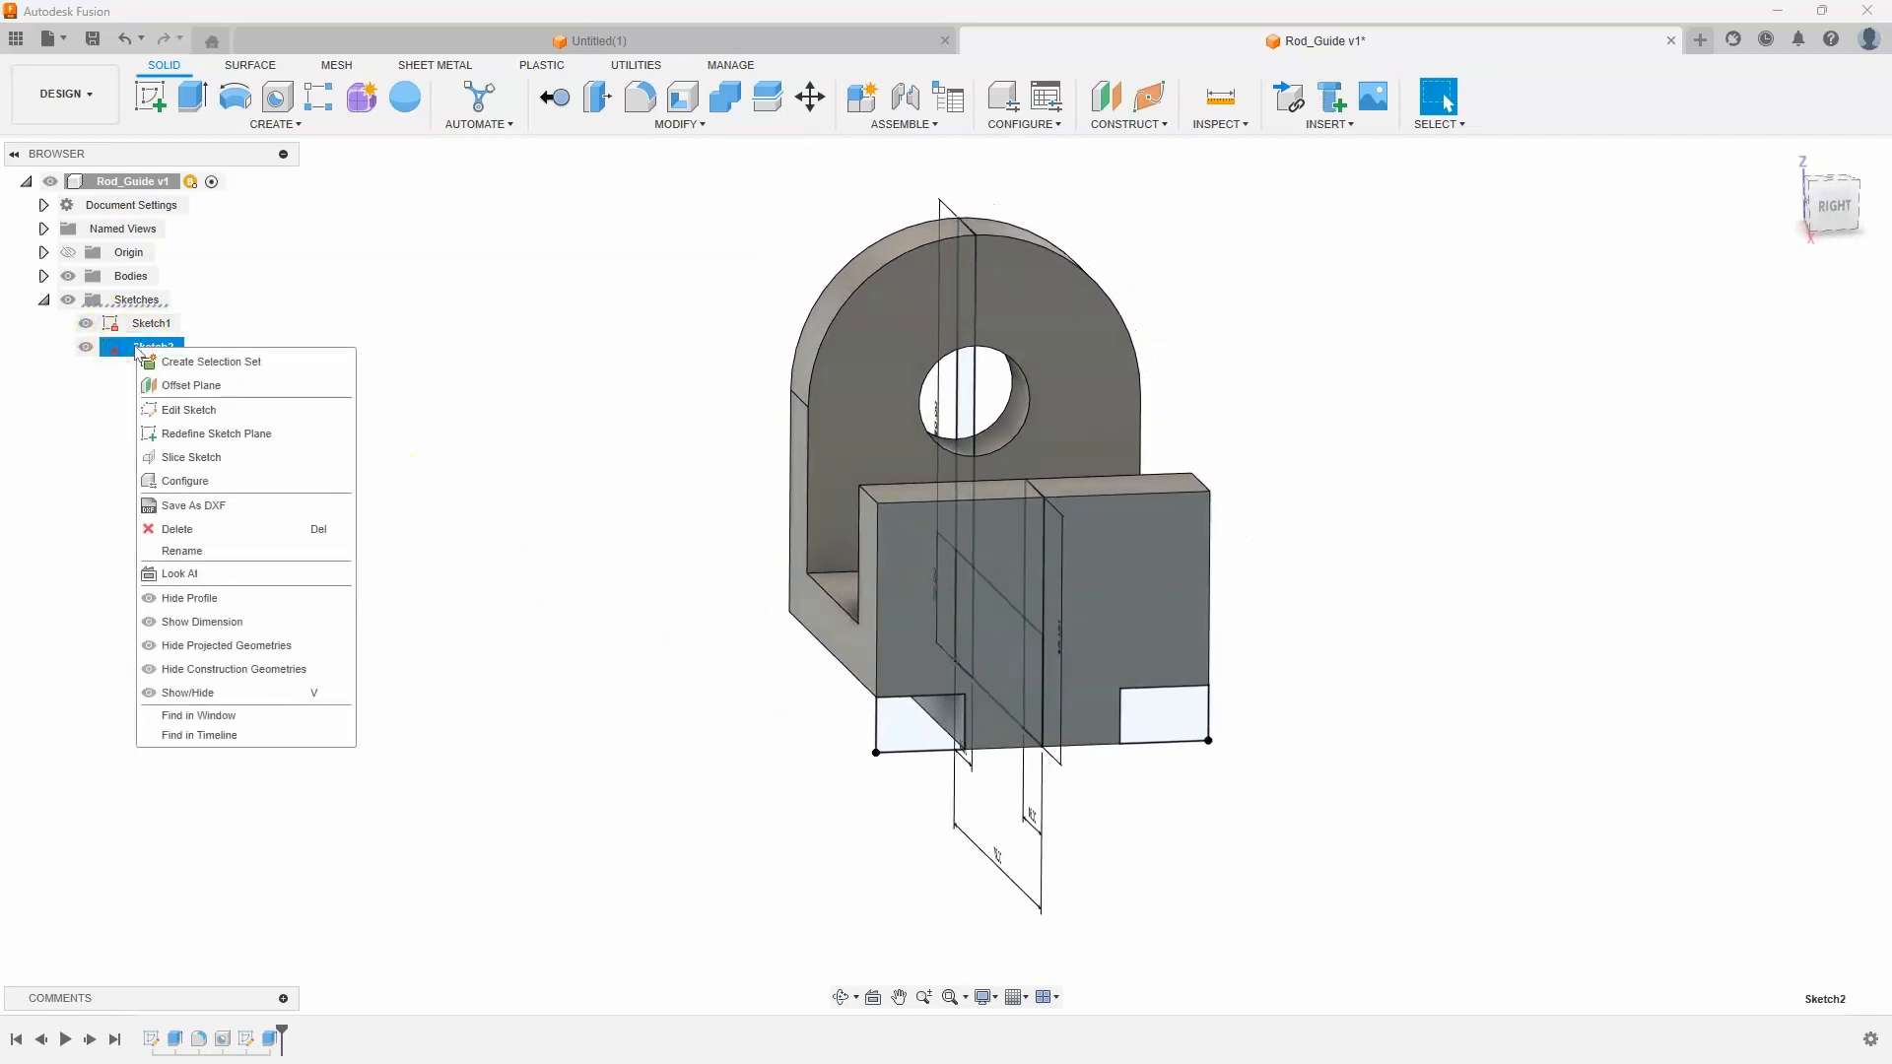
left_click(202, 621)
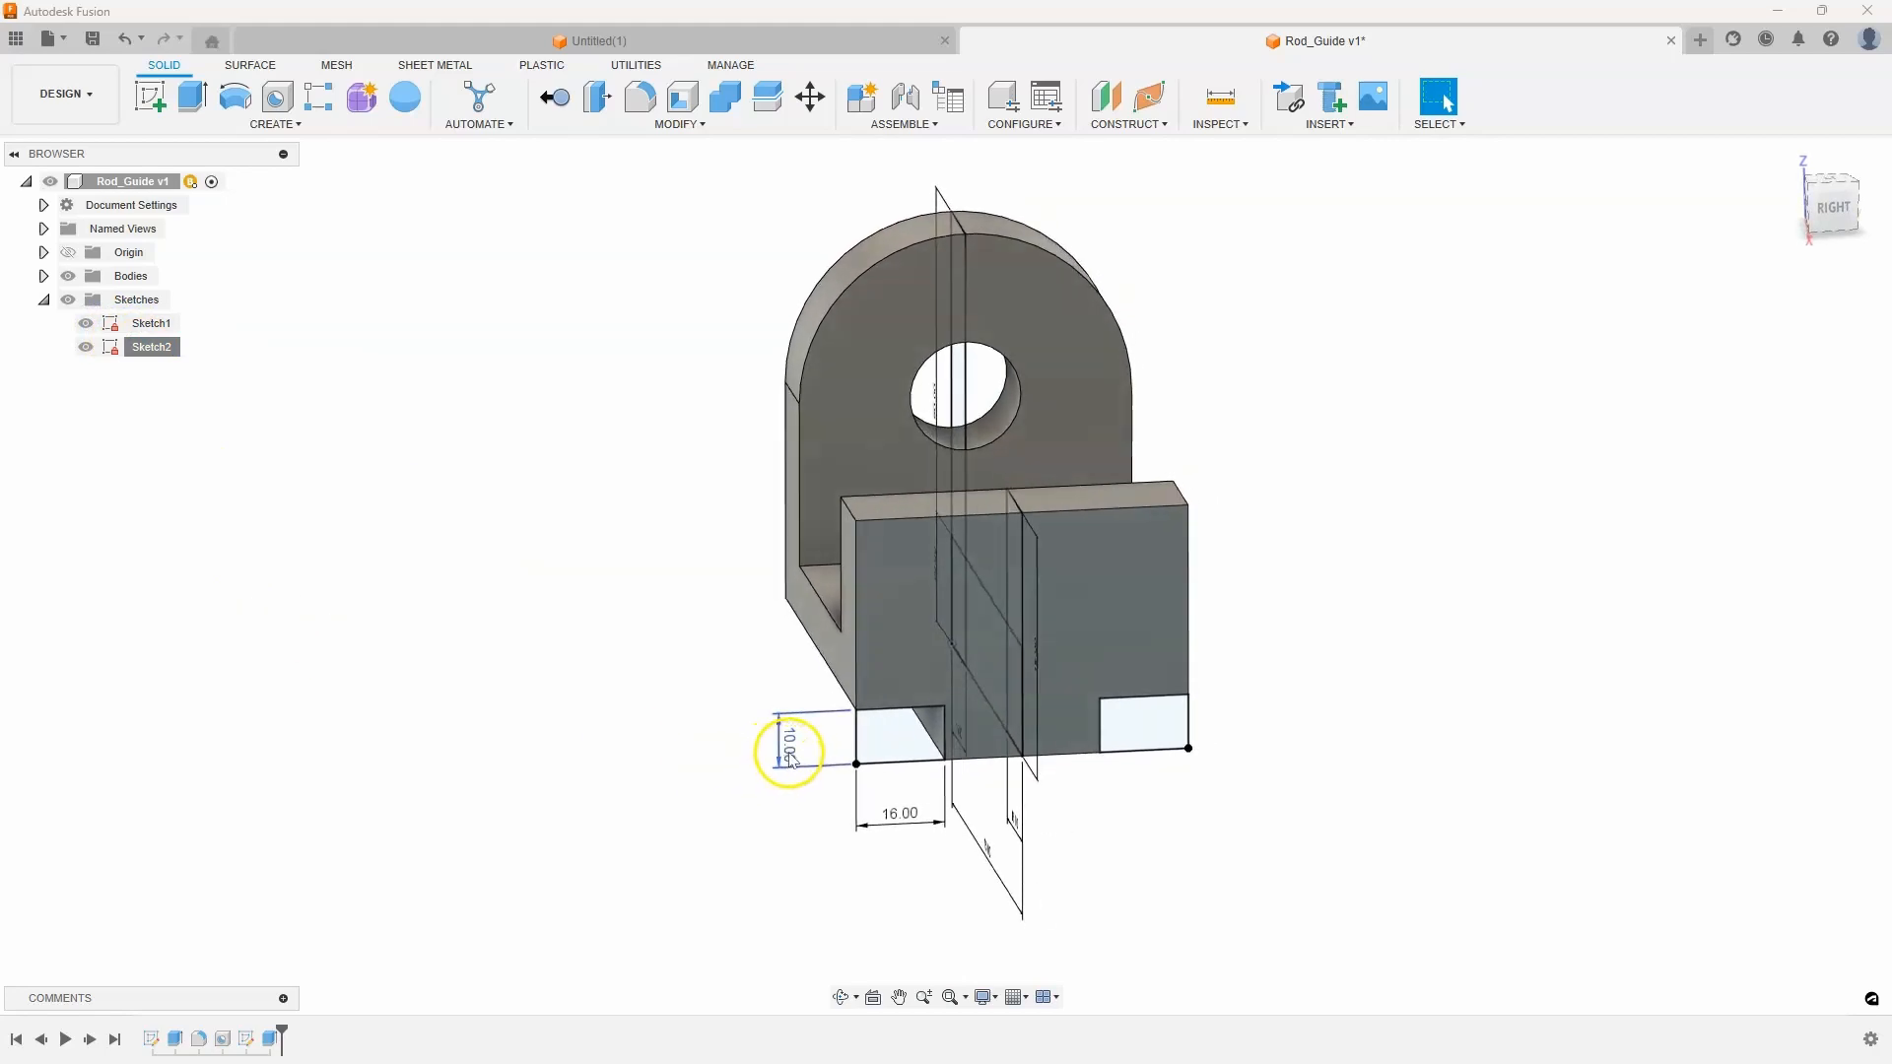
double_click(791, 749)
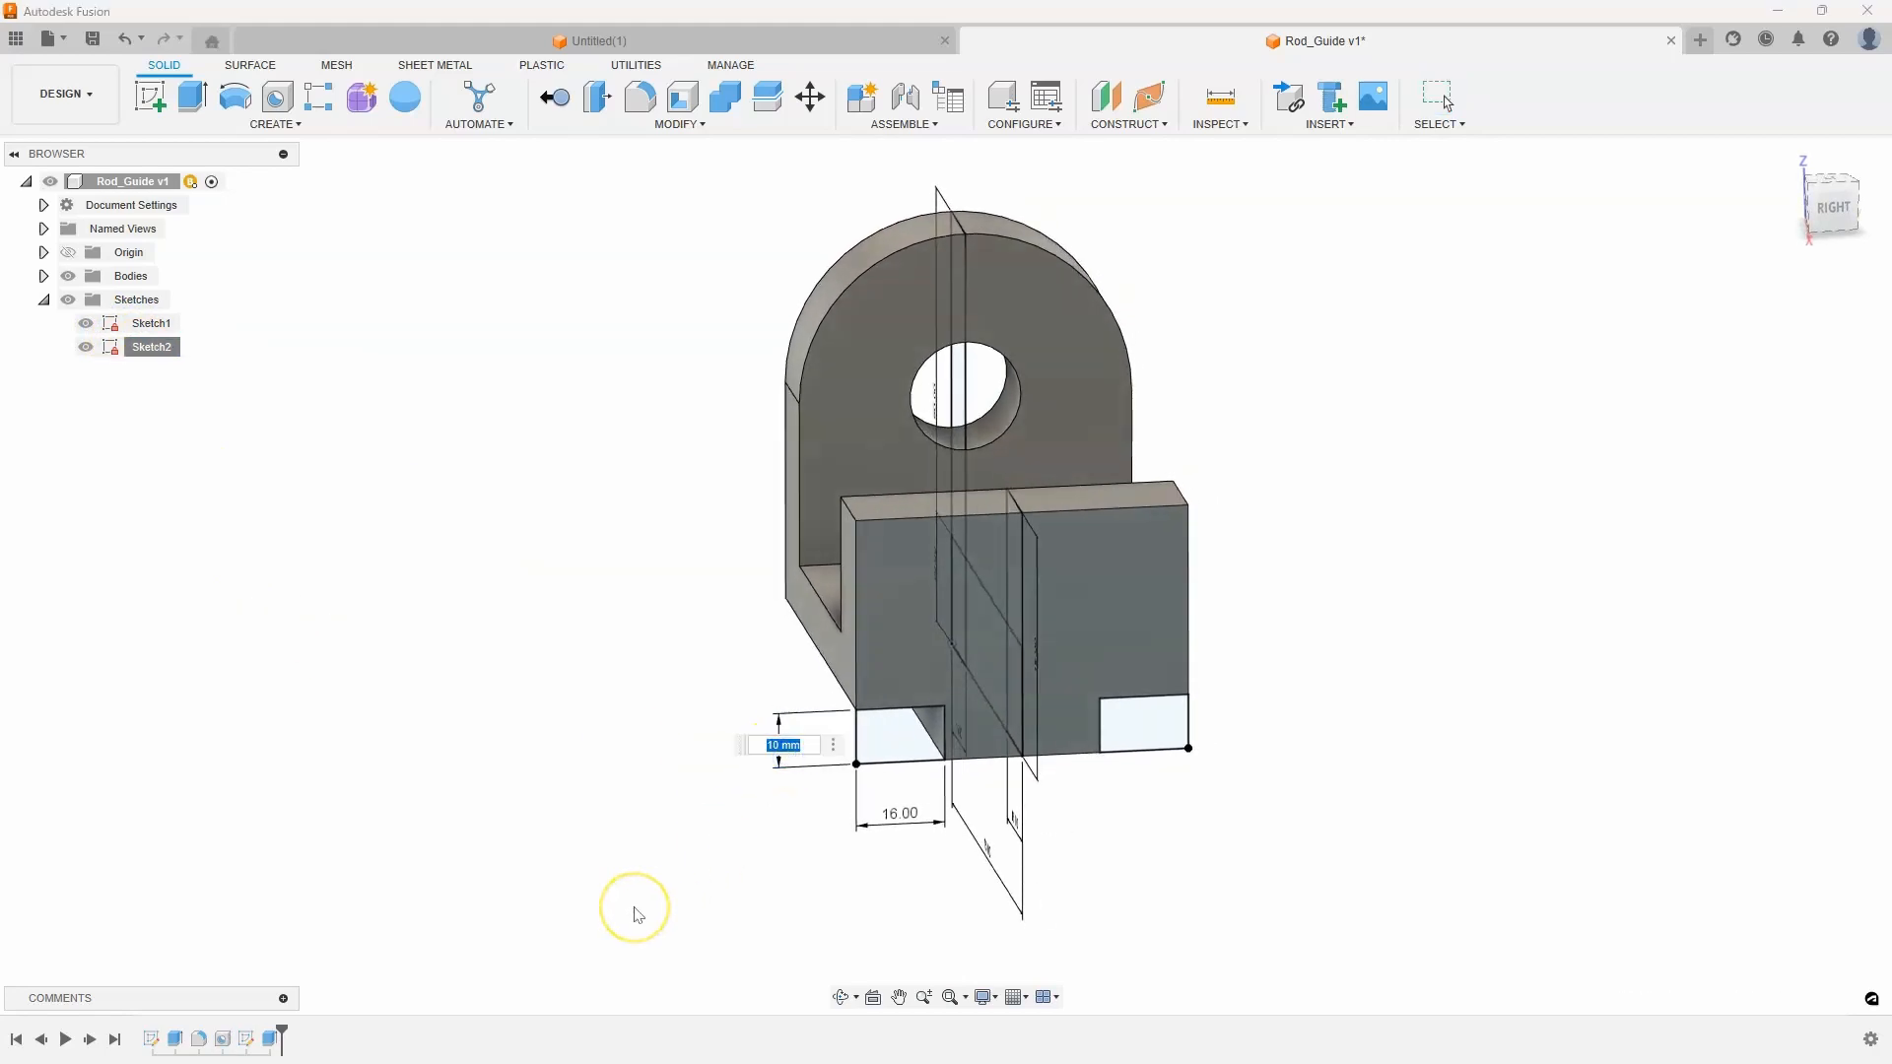
mouse_move(637, 912)
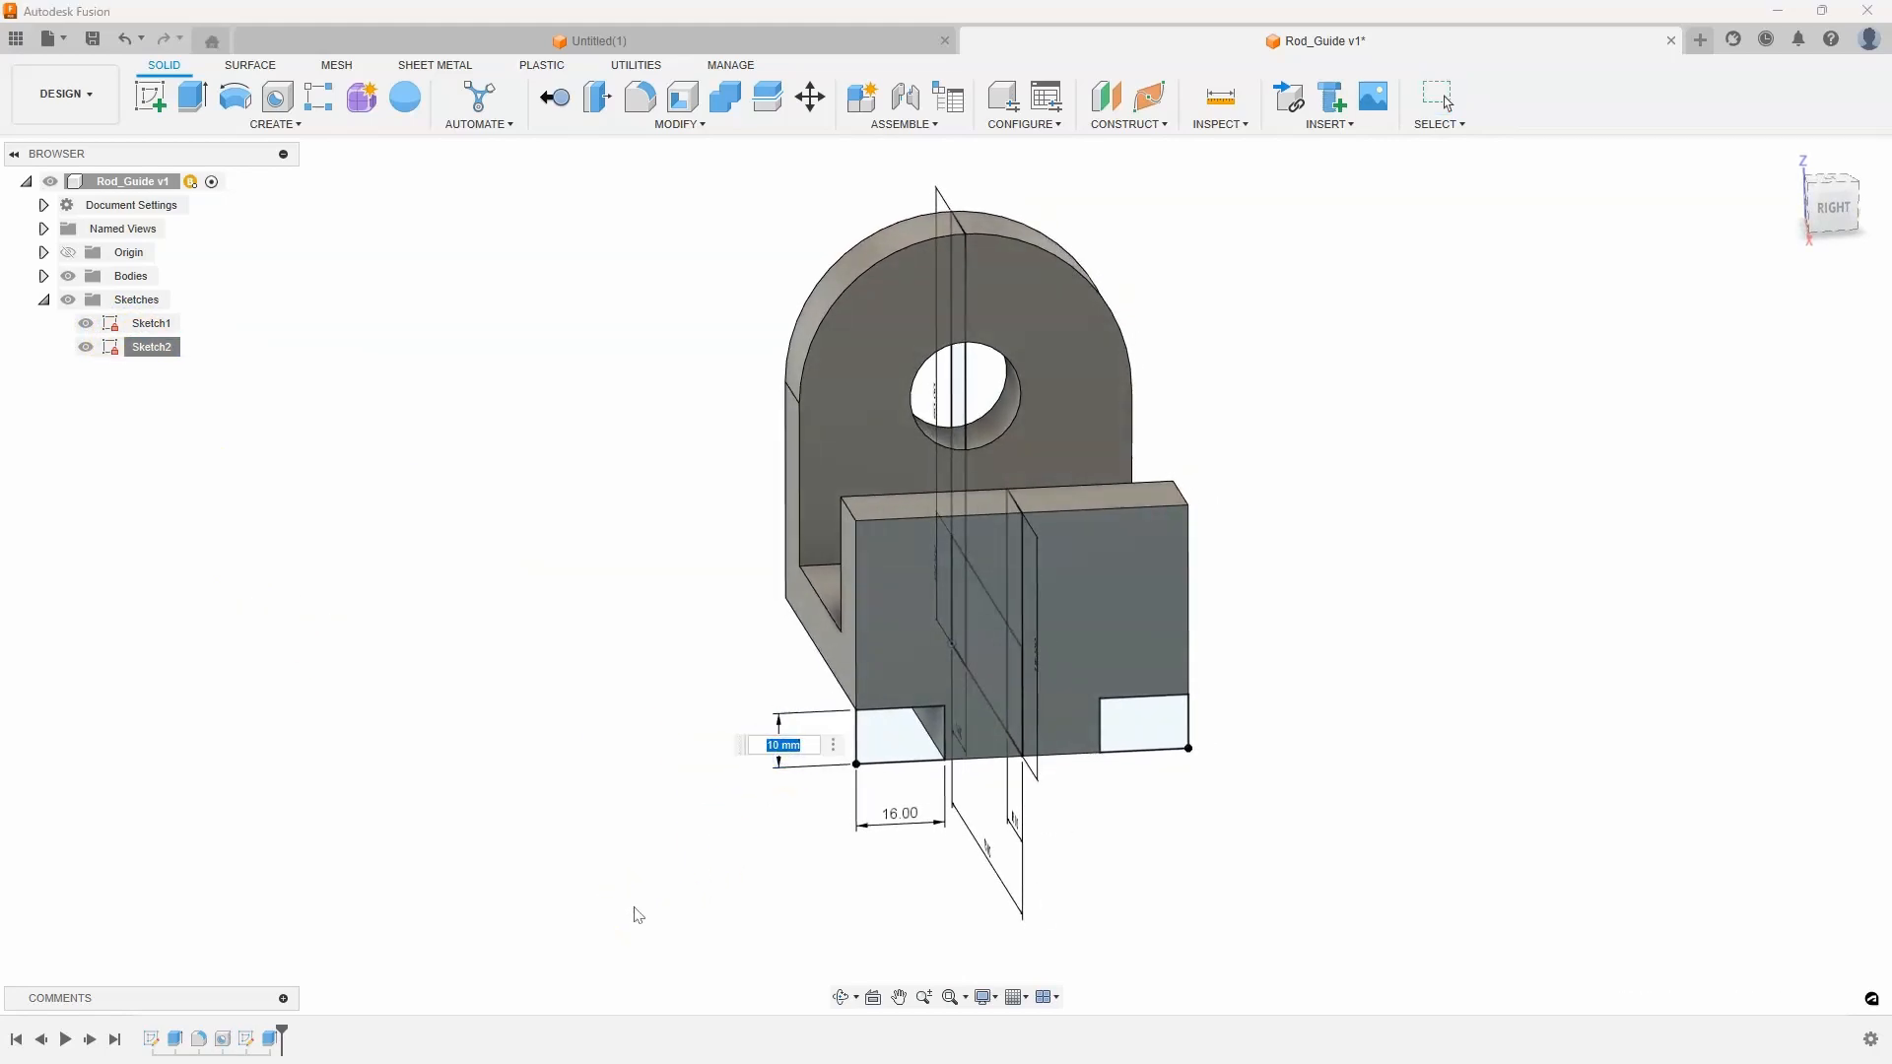